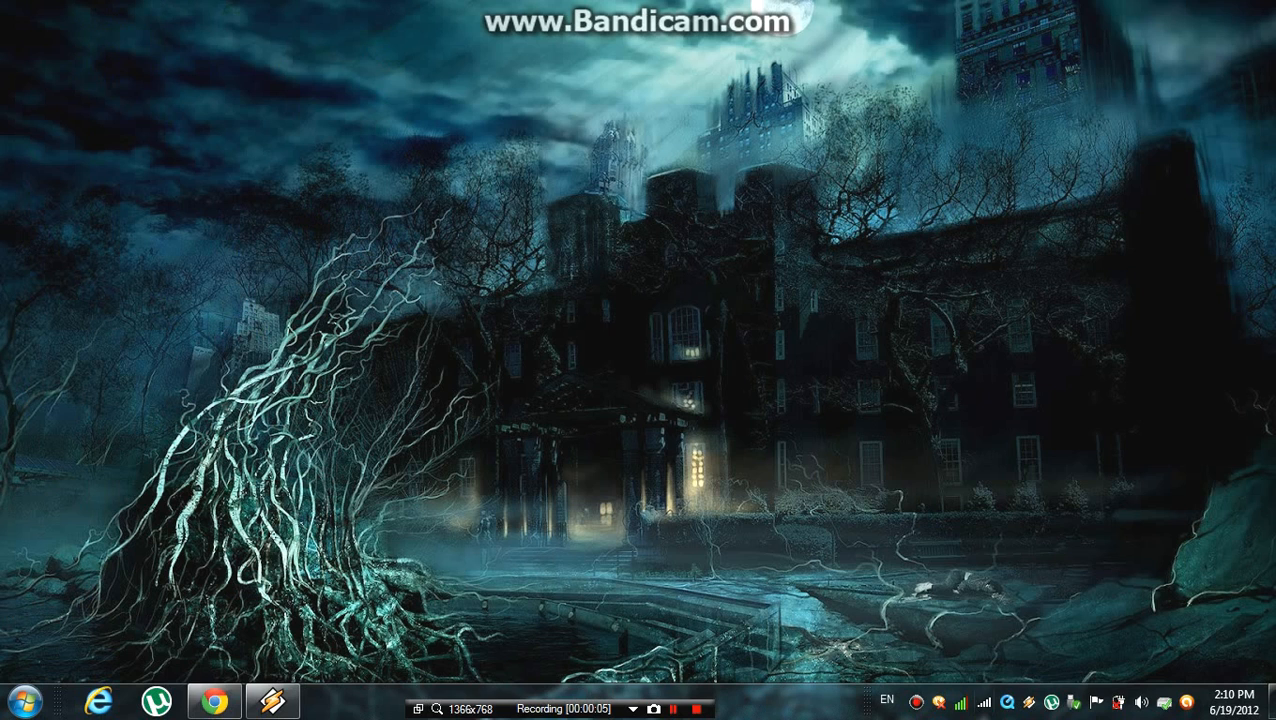
# Step: Open the tray wireless list showing MOLVODA and the other nearby networks
pyautogui.click(985, 700)
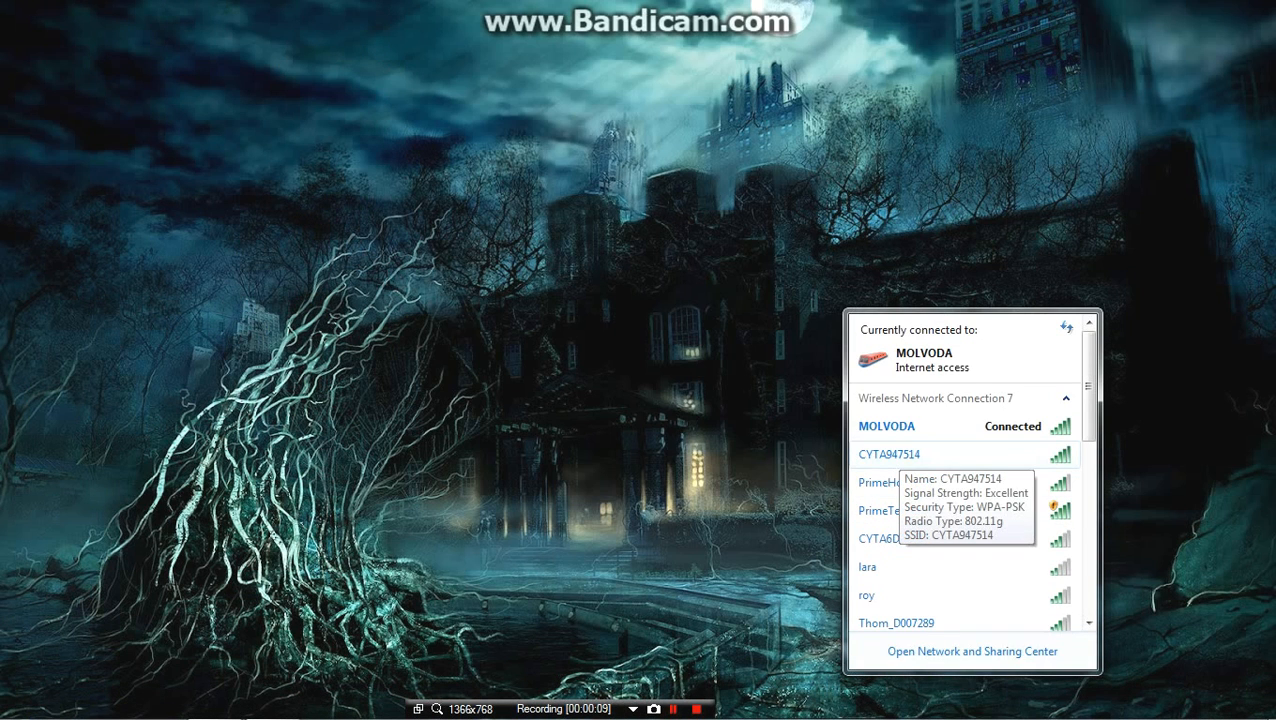
pyautogui.moveTo(893, 538)
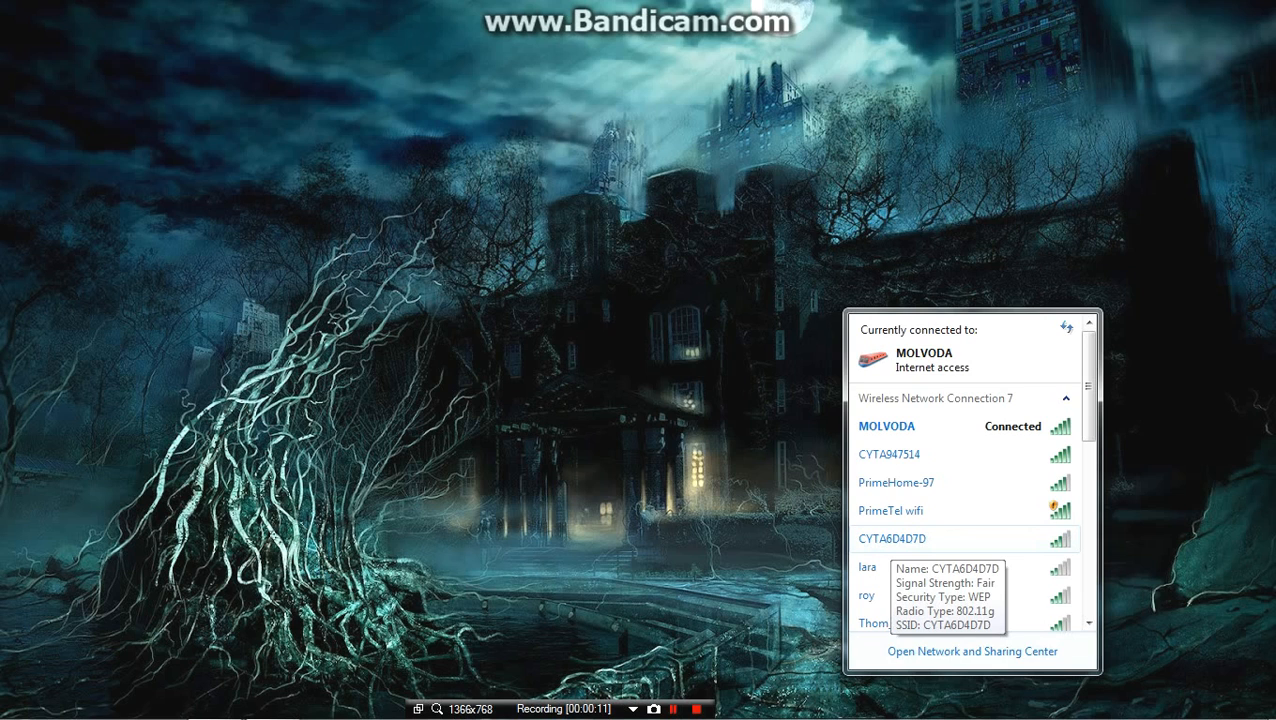
pyautogui.moveTo(889, 454)
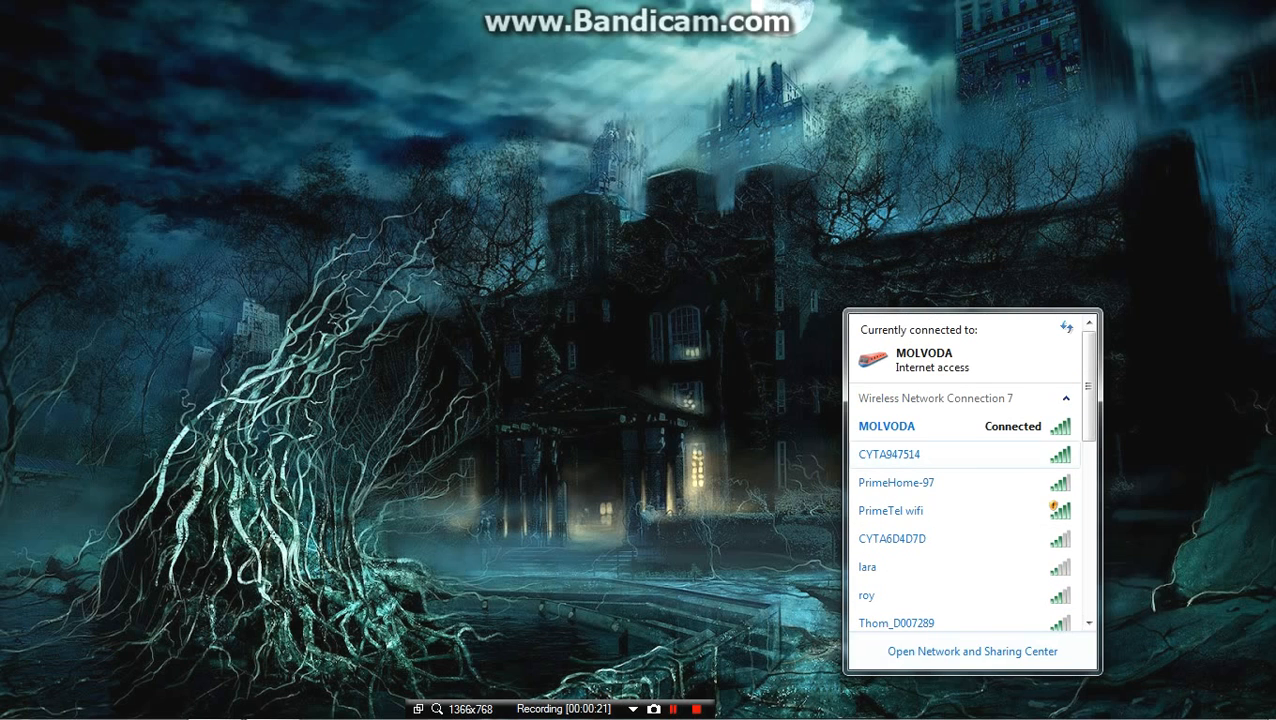
pyautogui.moveTo(889, 454)
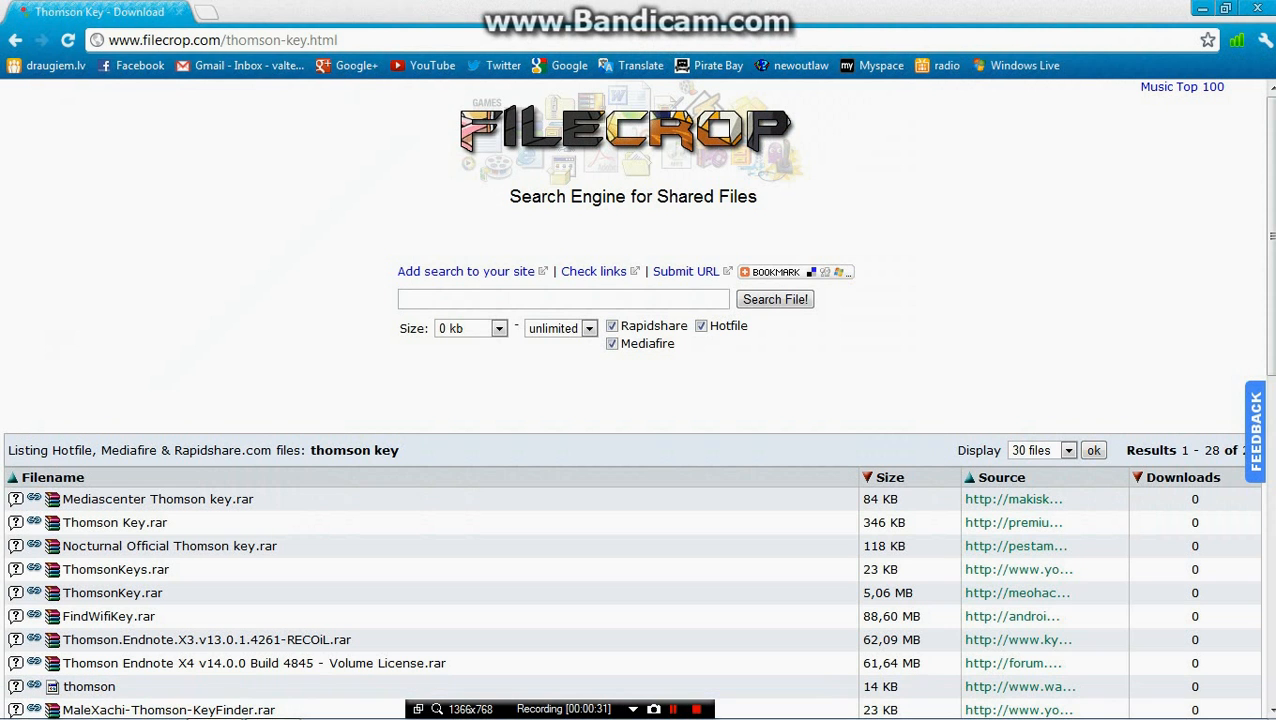
# Step: Open the Nocturnal_Official_Thomson_key.rar result and its RapidShare link in a new tab
pyautogui.click(220, 40)
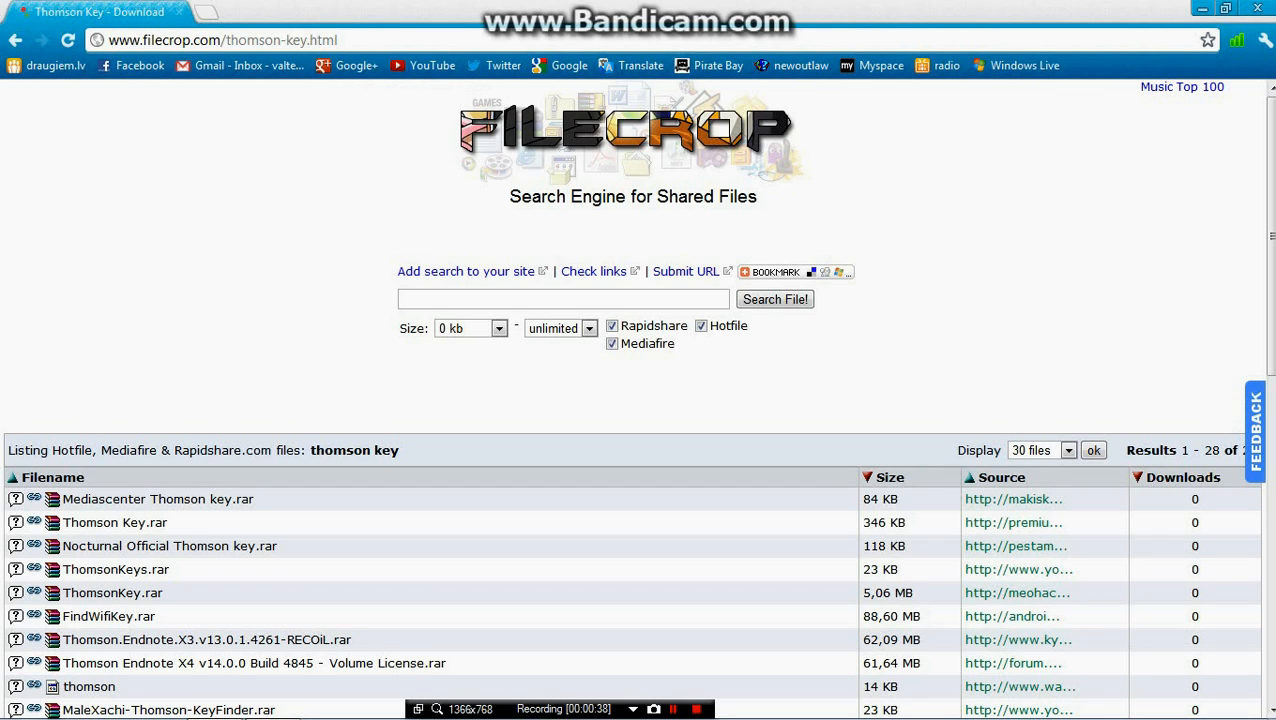
pyautogui.click(220, 40)
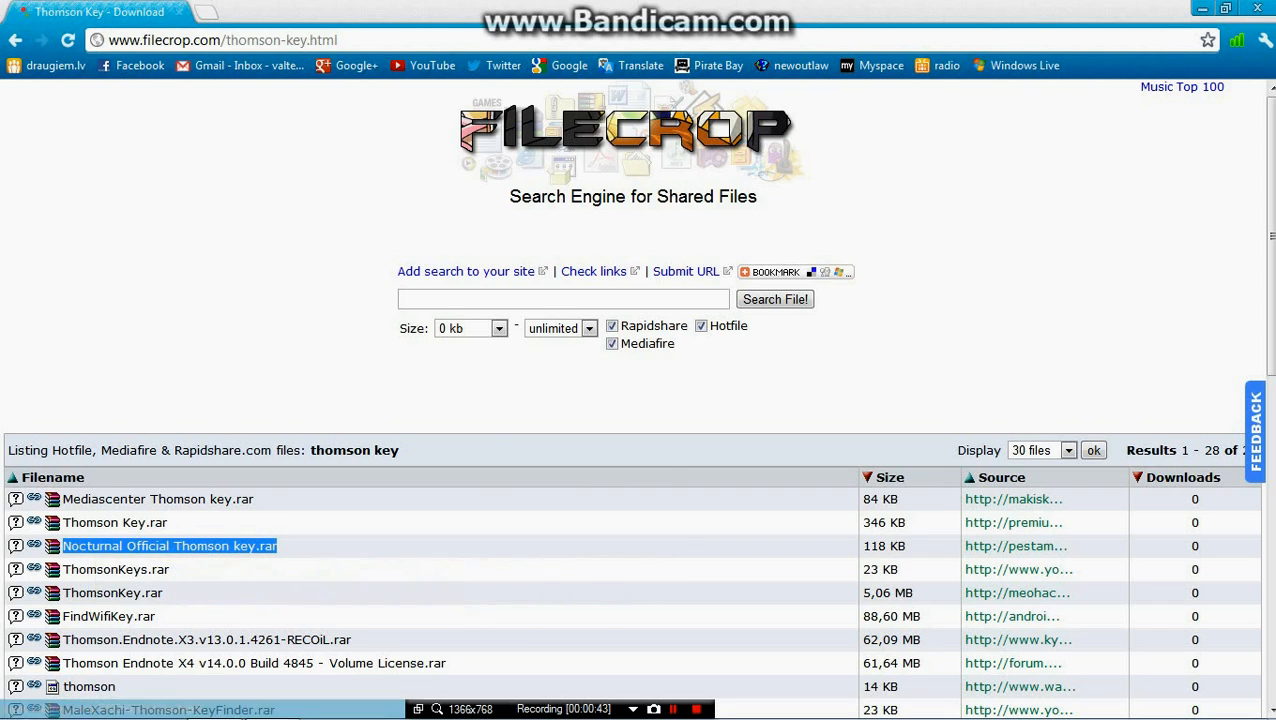
pyautogui.moveTo(170, 545)
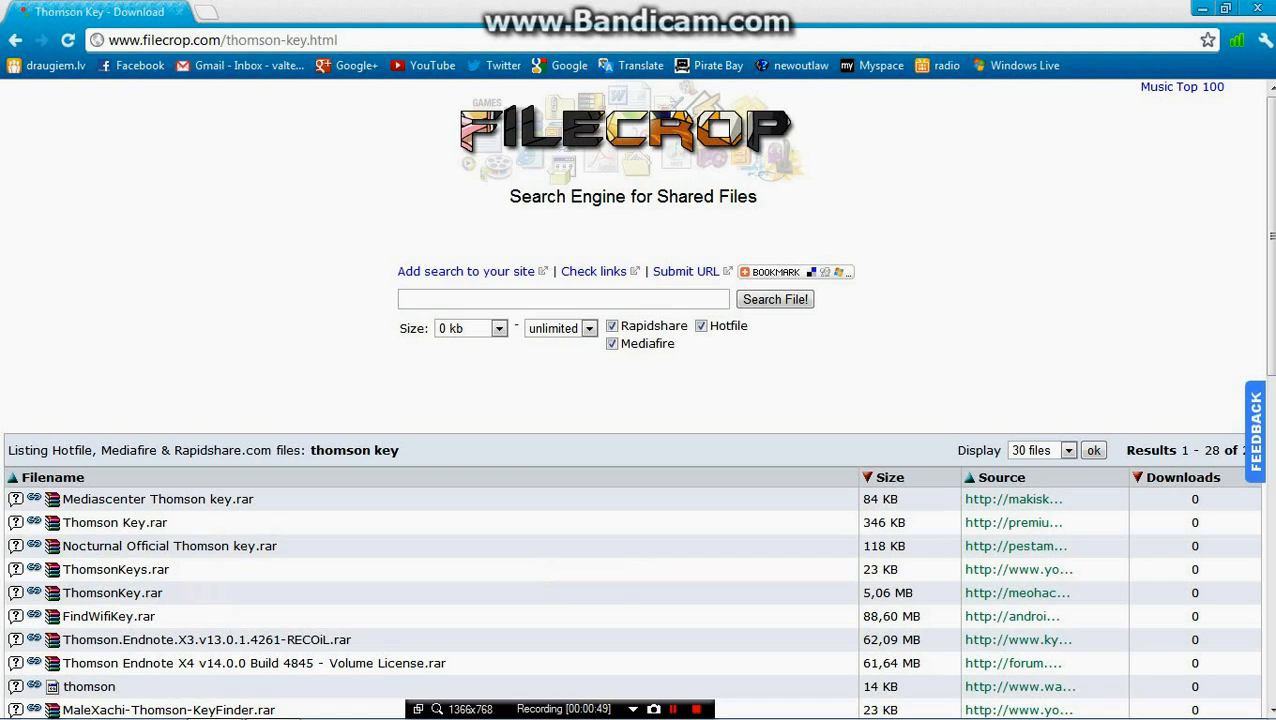
pyautogui.click(169, 545)
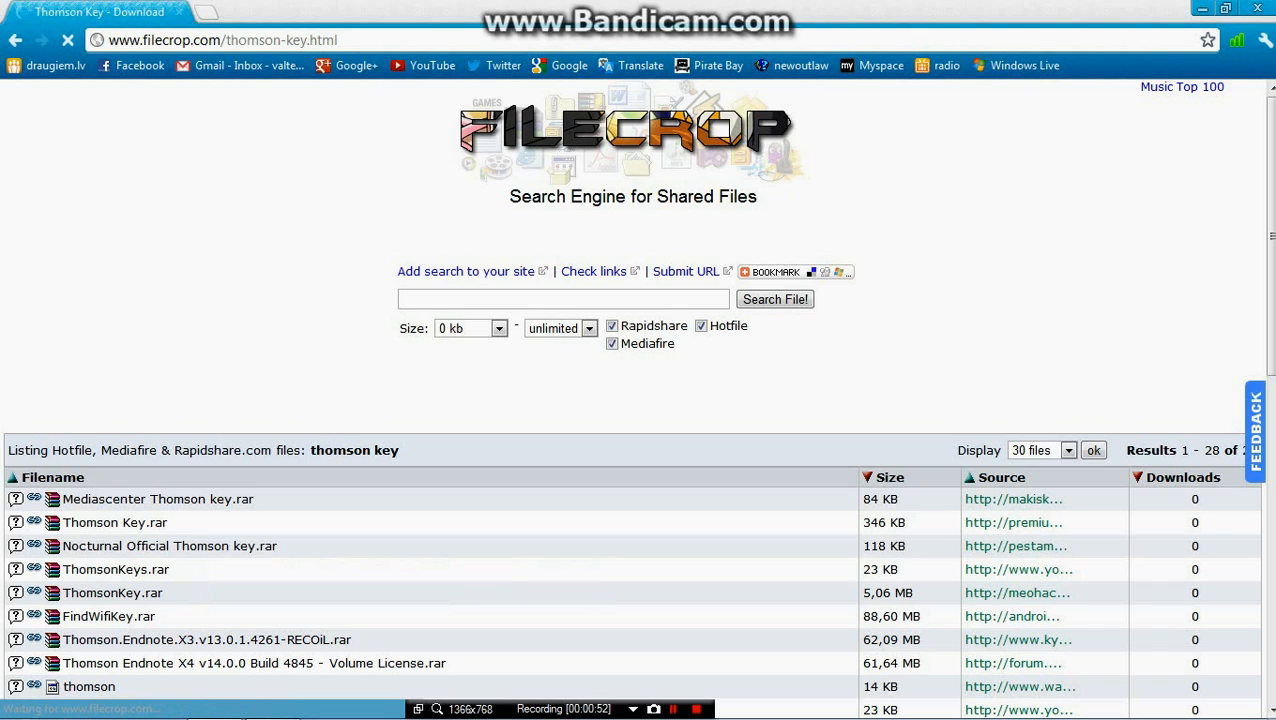
pyautogui.click(169, 545)
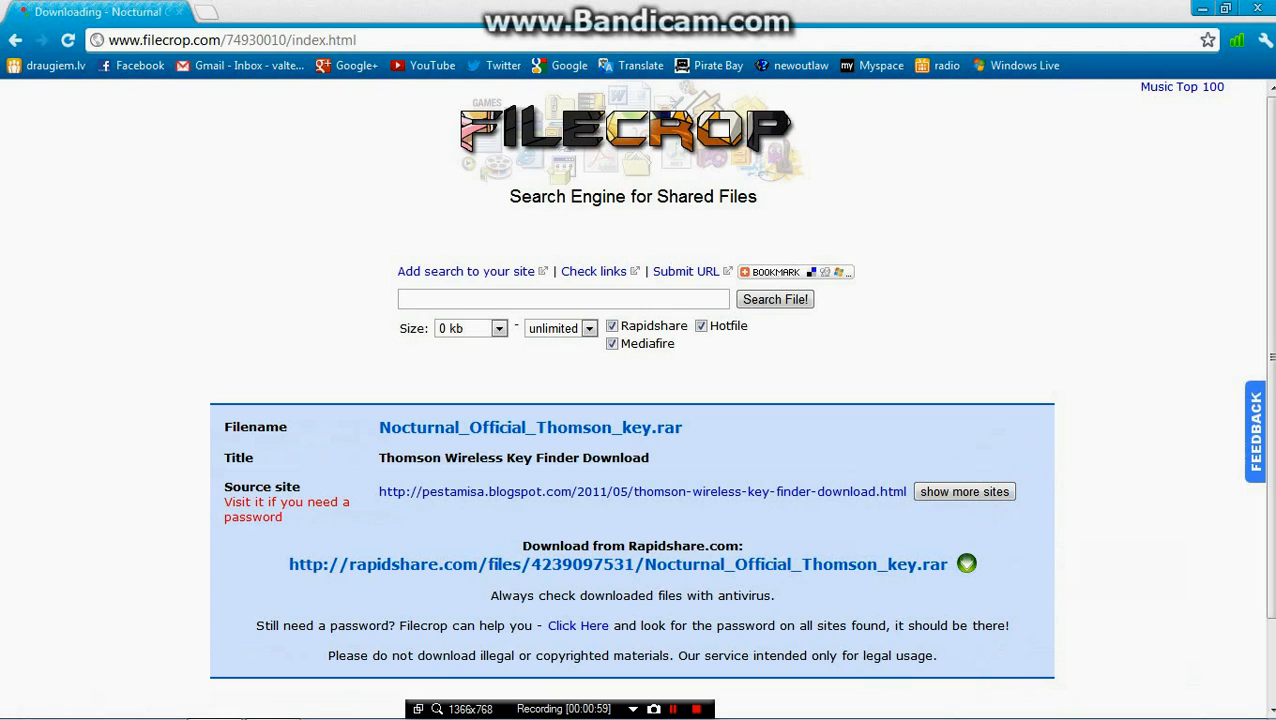
pyautogui.click(617, 564)
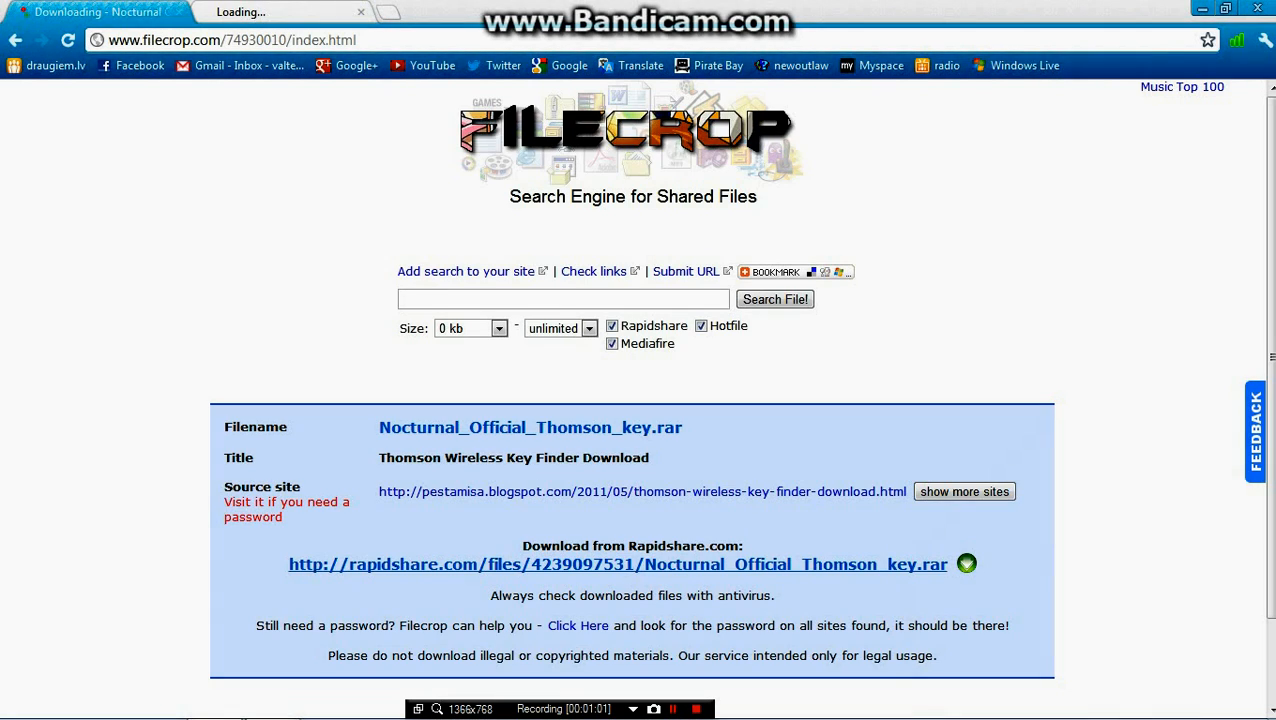
# Step: Minimize Chrome to reveal the Windows 7 desktop
pyautogui.click(617, 564)
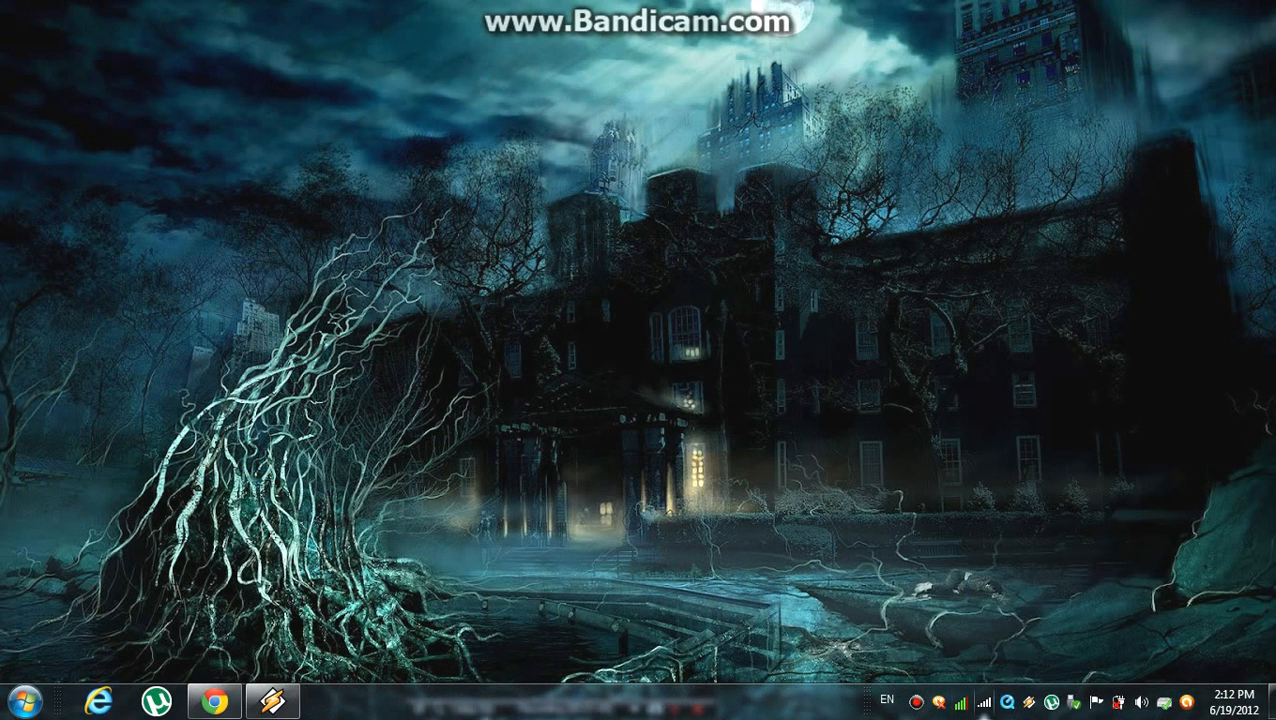
# Step: Restore Chrome on the RapidShare page for Nocturnal_Official_Thomson_key.rar (0.12 MB)
pyautogui.click(975, 699)
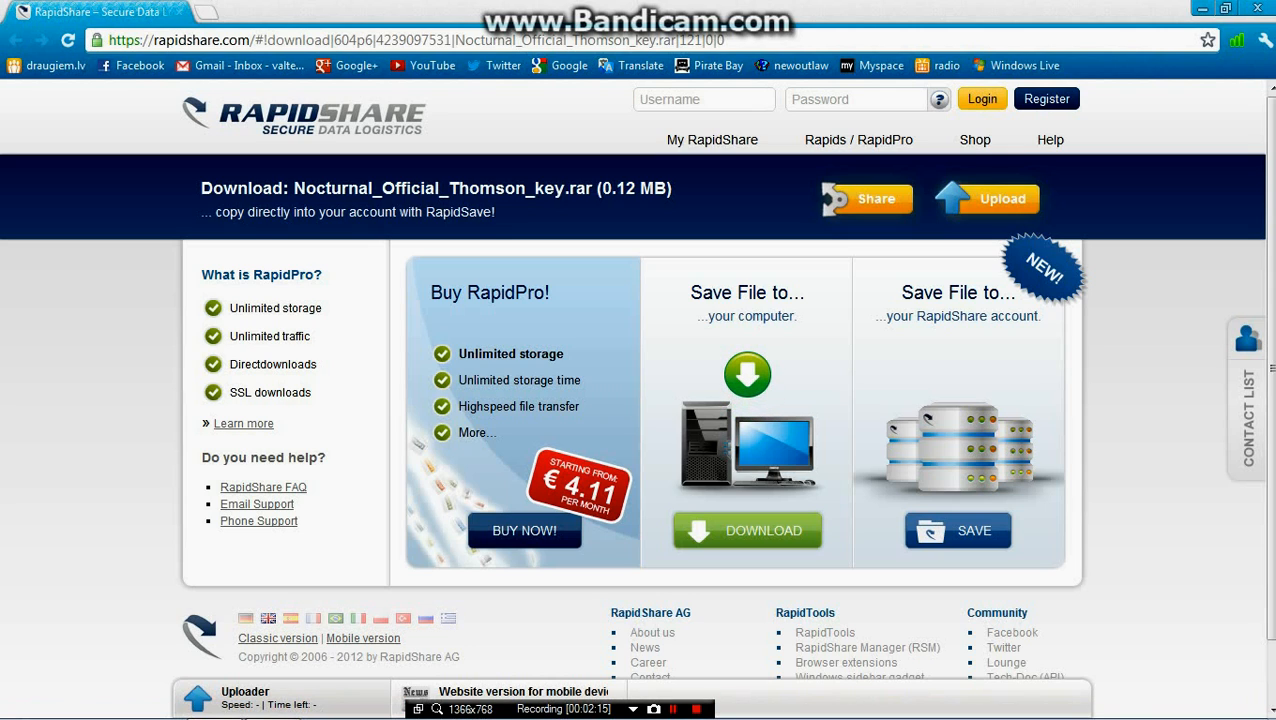
# Step: Download Nocturnal_Official_Thomson_key.rar from RapidShare and open it in WinRAR
pyautogui.click(747, 530)
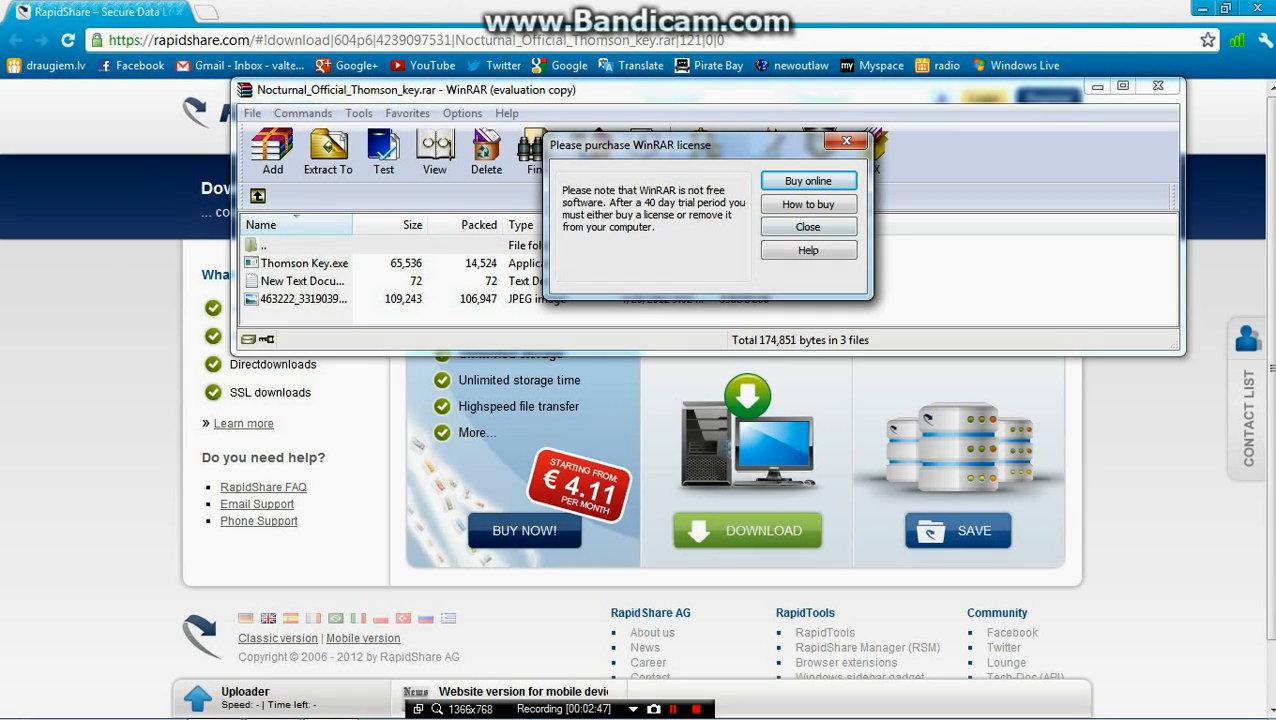
# Step: Close the WinRAR licence notice and run Thomson Key.exe from the archive
pyautogui.click(807, 226)
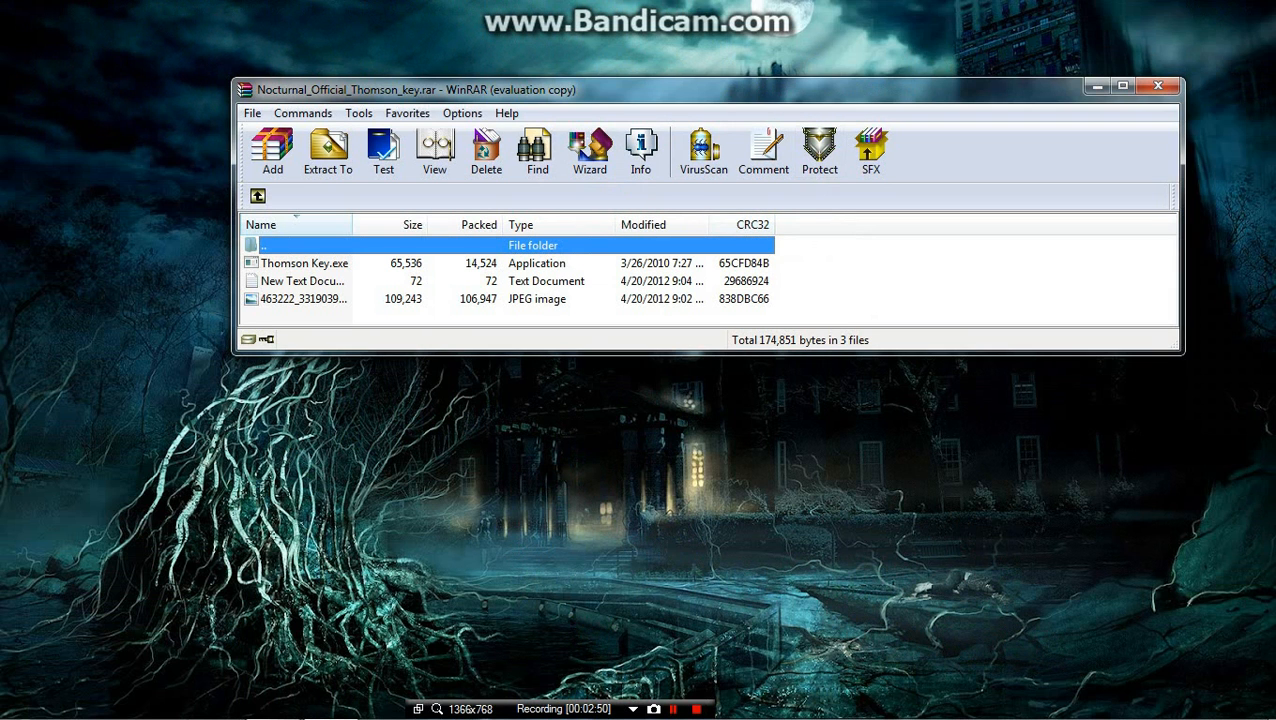
pyautogui.click(305, 263)
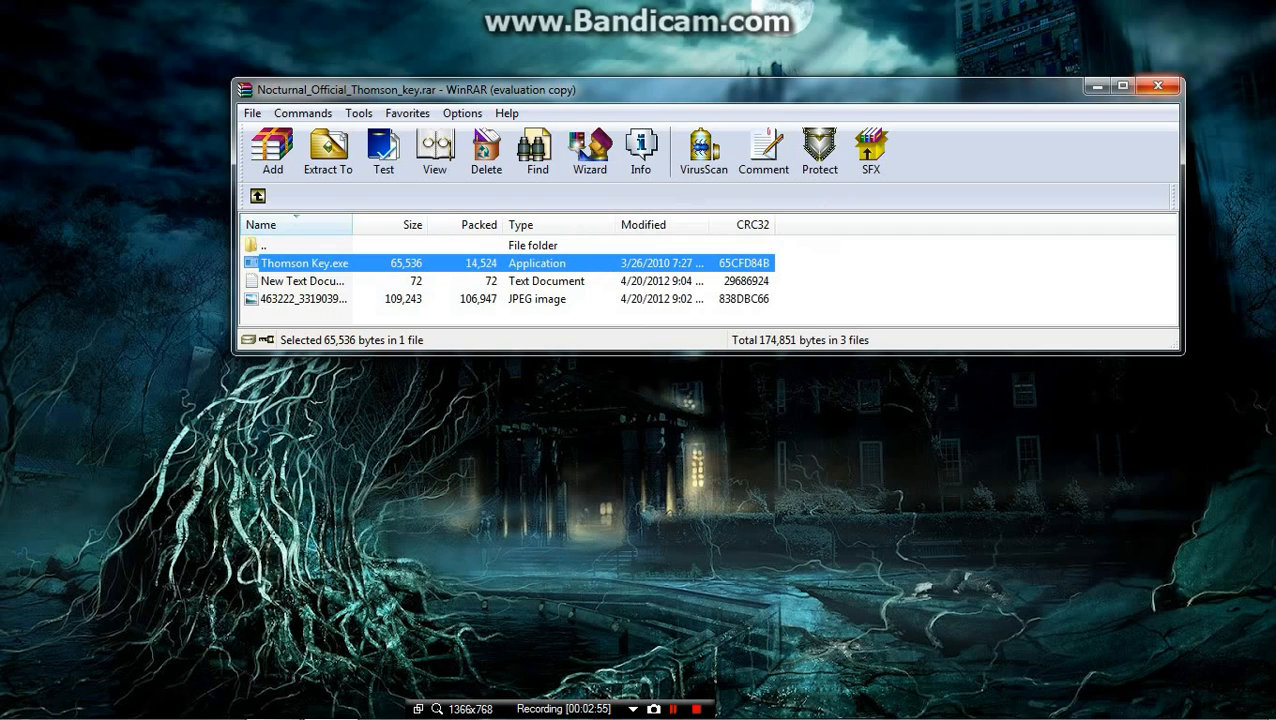
pyautogui.click(1122, 85)
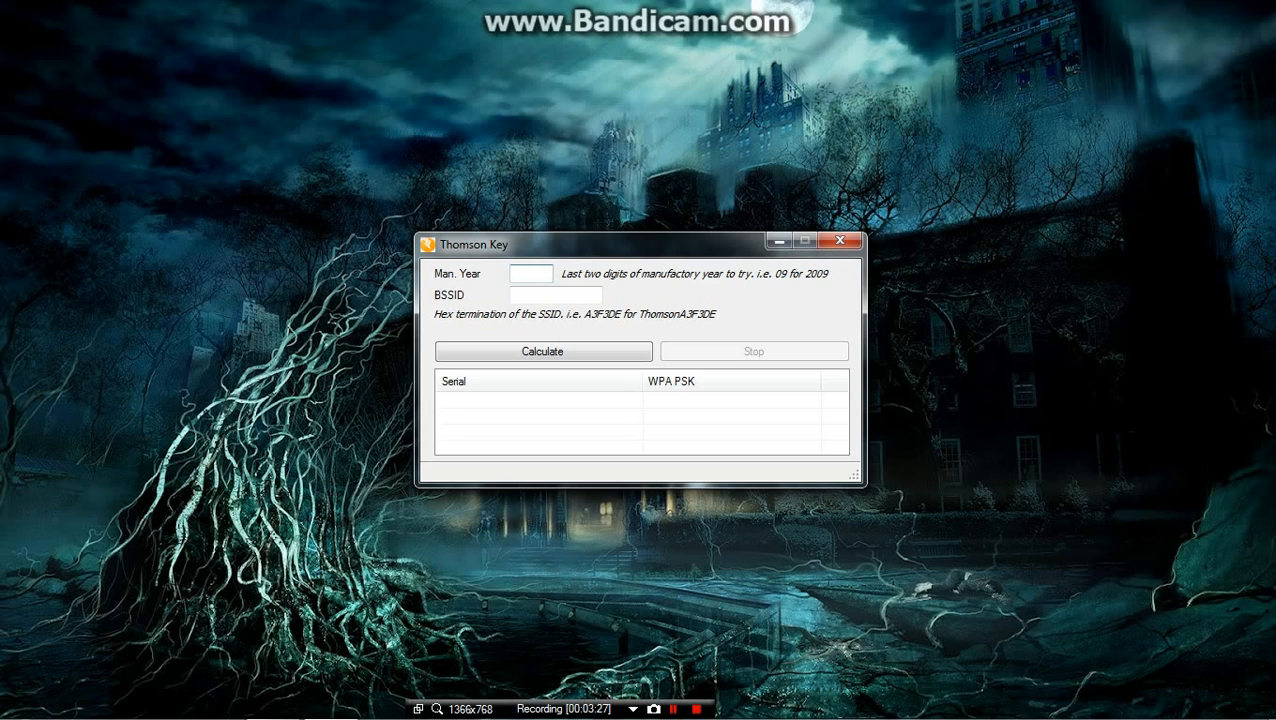
# Step: Enter 08 as the manufacture year and show the nearby network list
pyautogui.write('08')
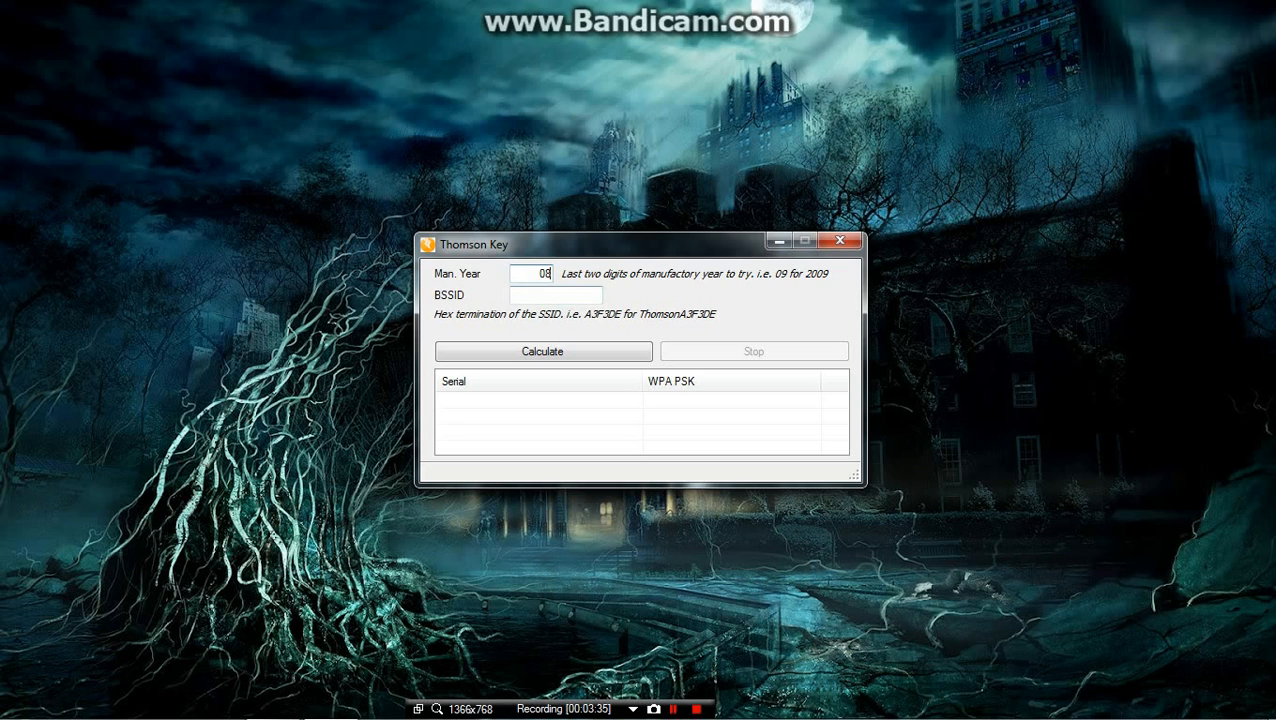
pyautogui.click(556, 294)
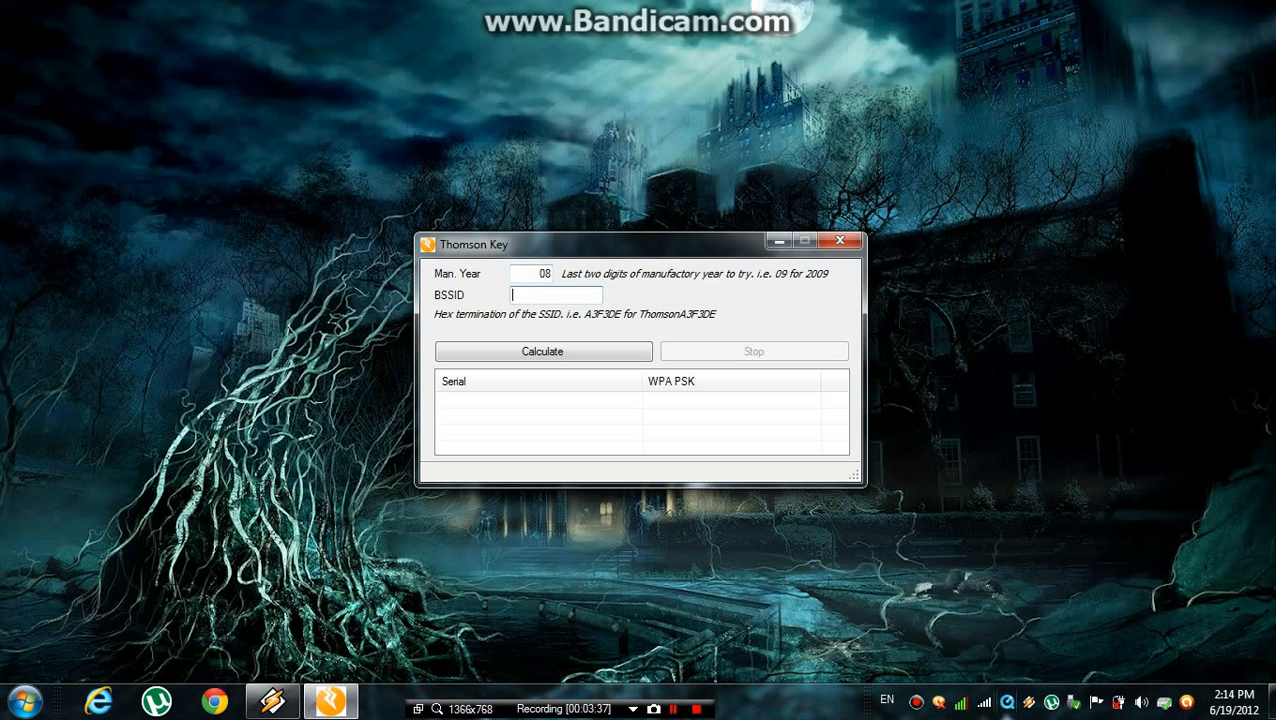
pyautogui.click(985, 701)
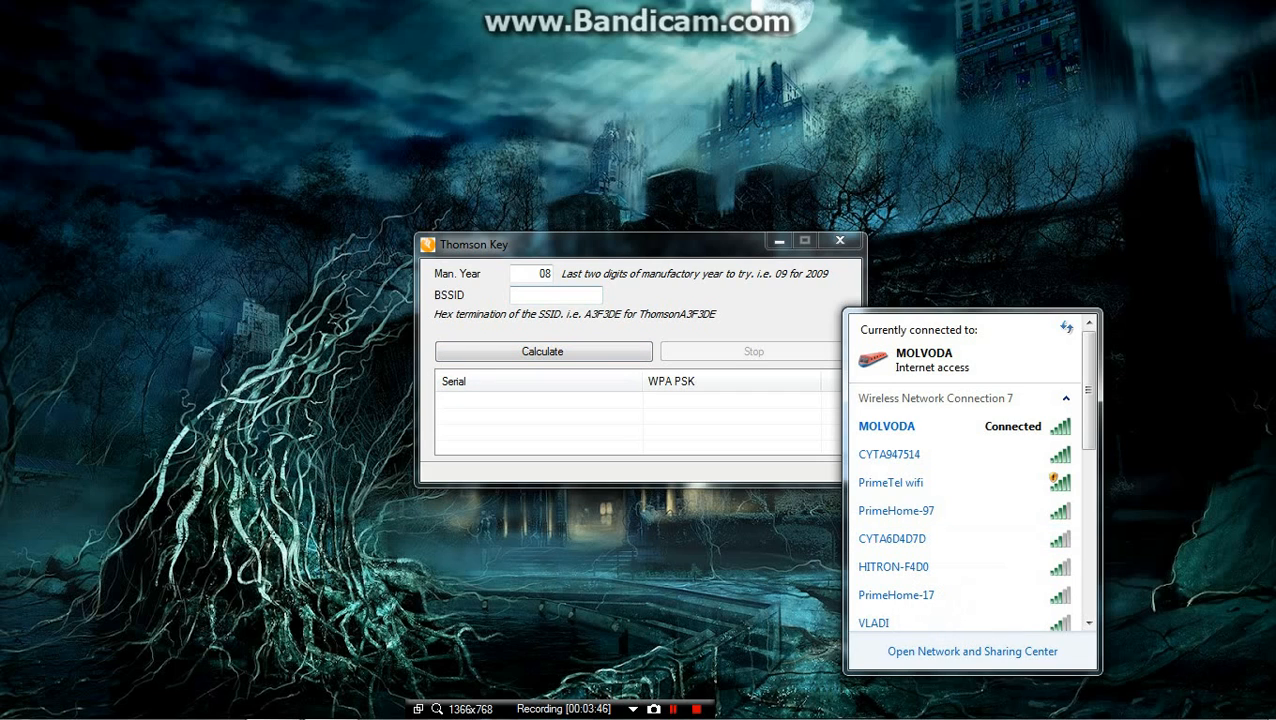
# Step: Find CYTA6D4D7D in the network list and enter 6D4D7D as the BSSID
pyautogui.scroll(-3)
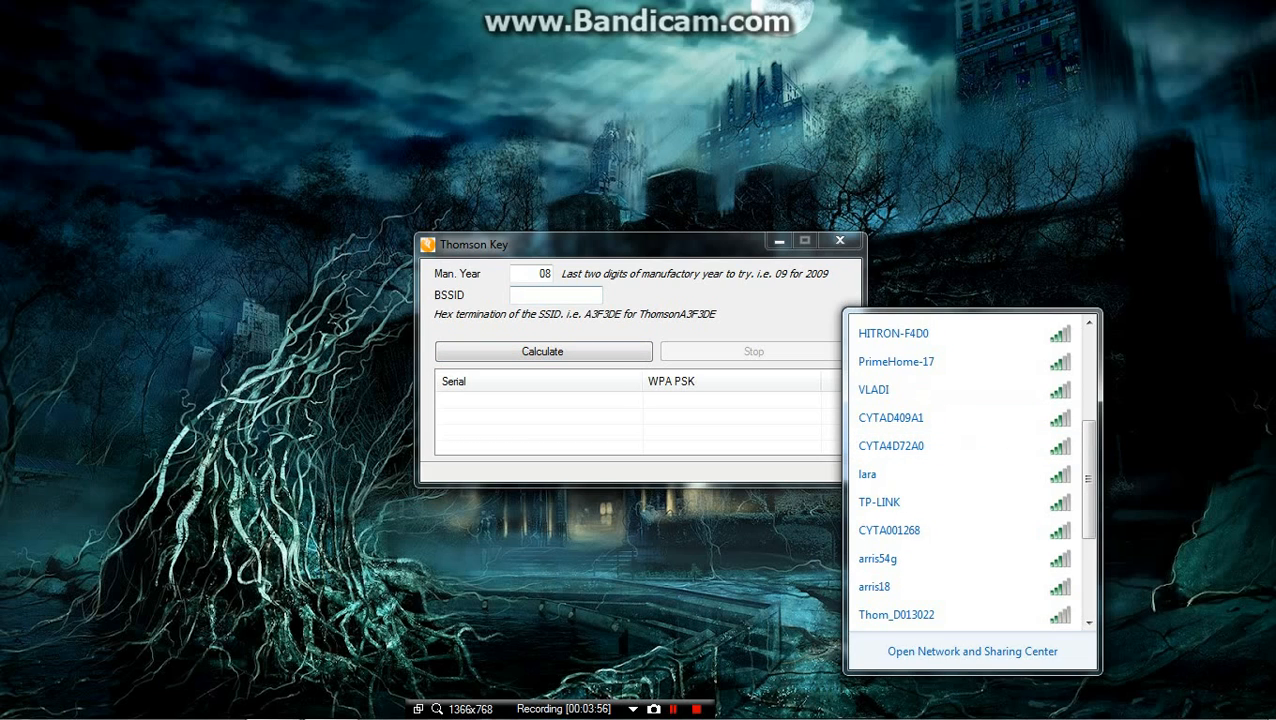
pyautogui.moveTo(890, 445)
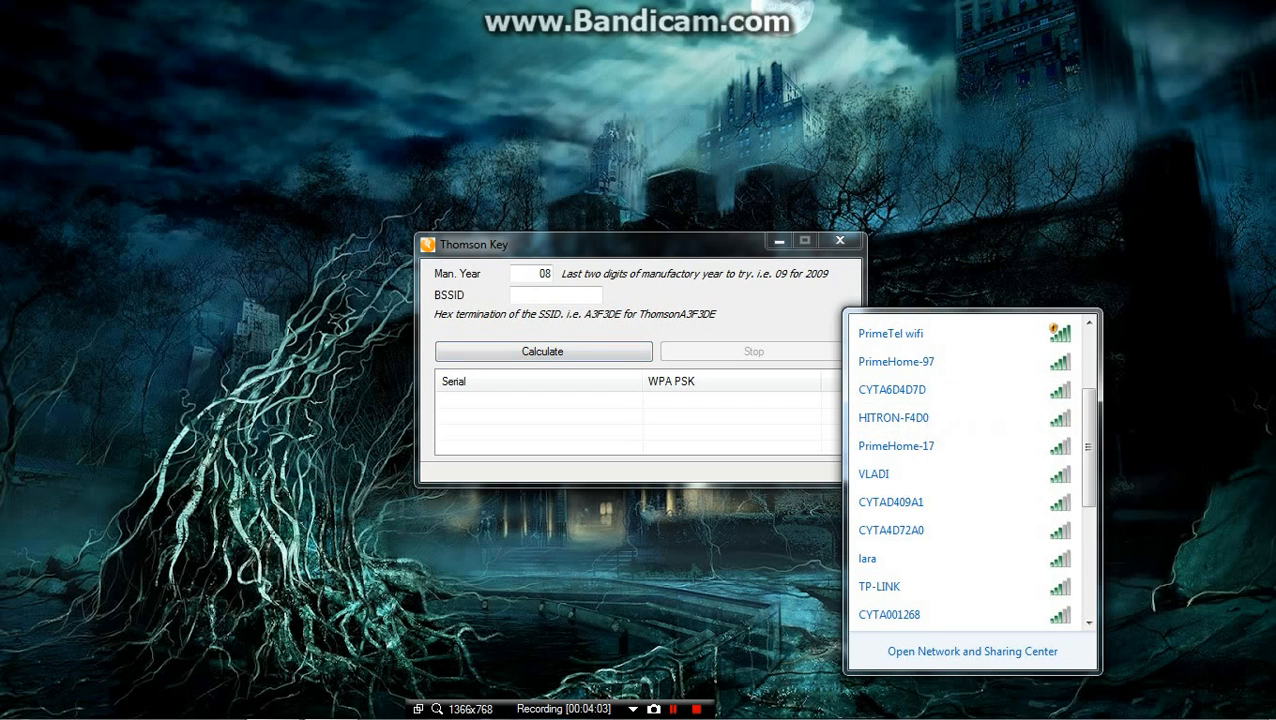
pyautogui.write('6d')
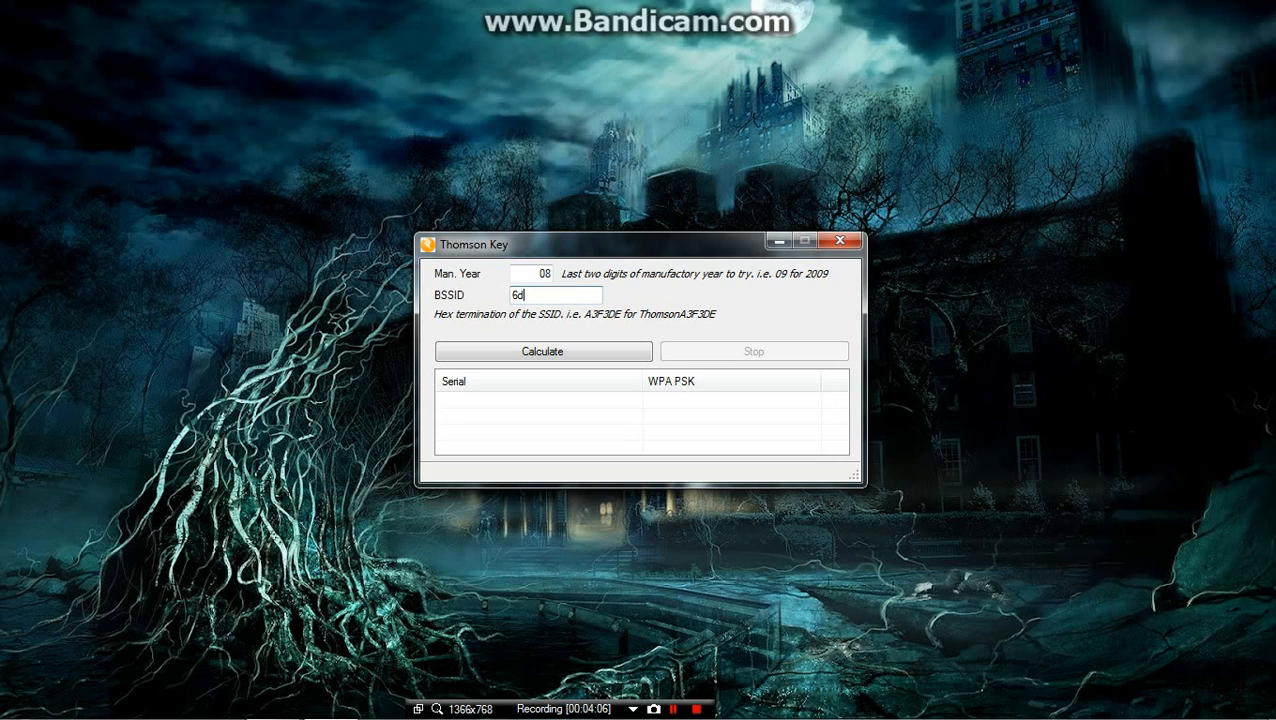
pyautogui.write('6F')
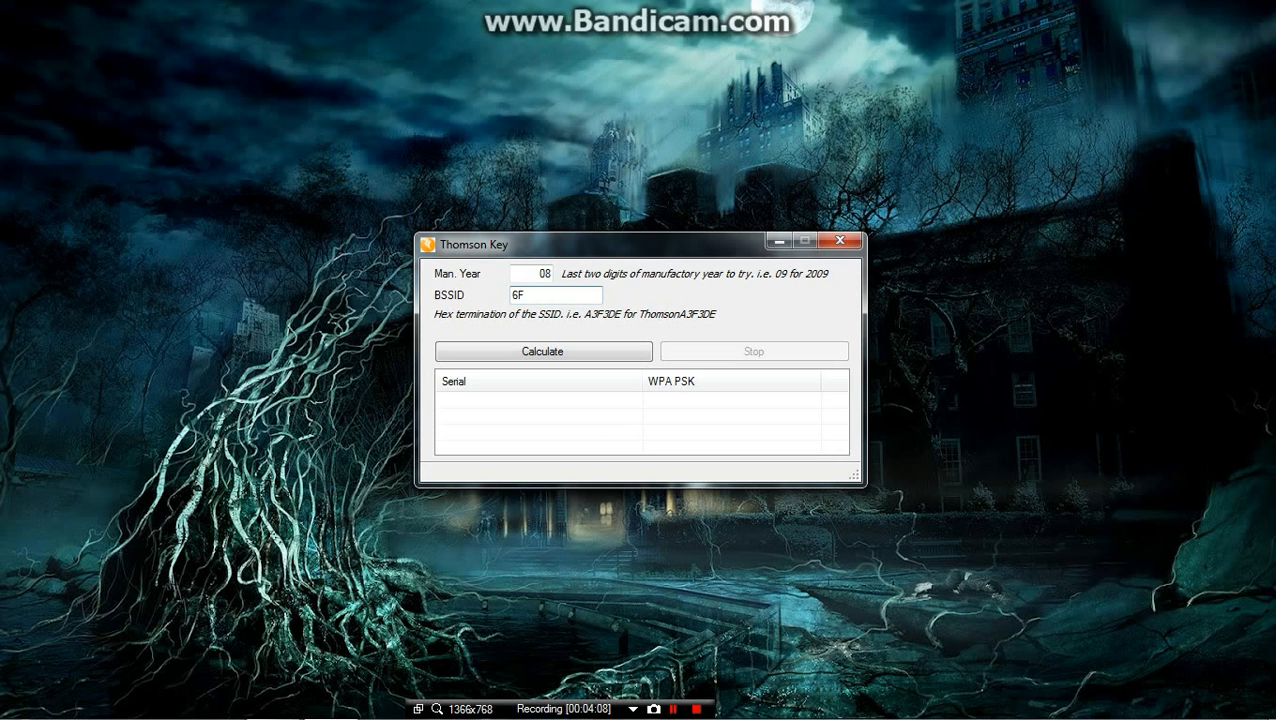
pyautogui.write('D4D')
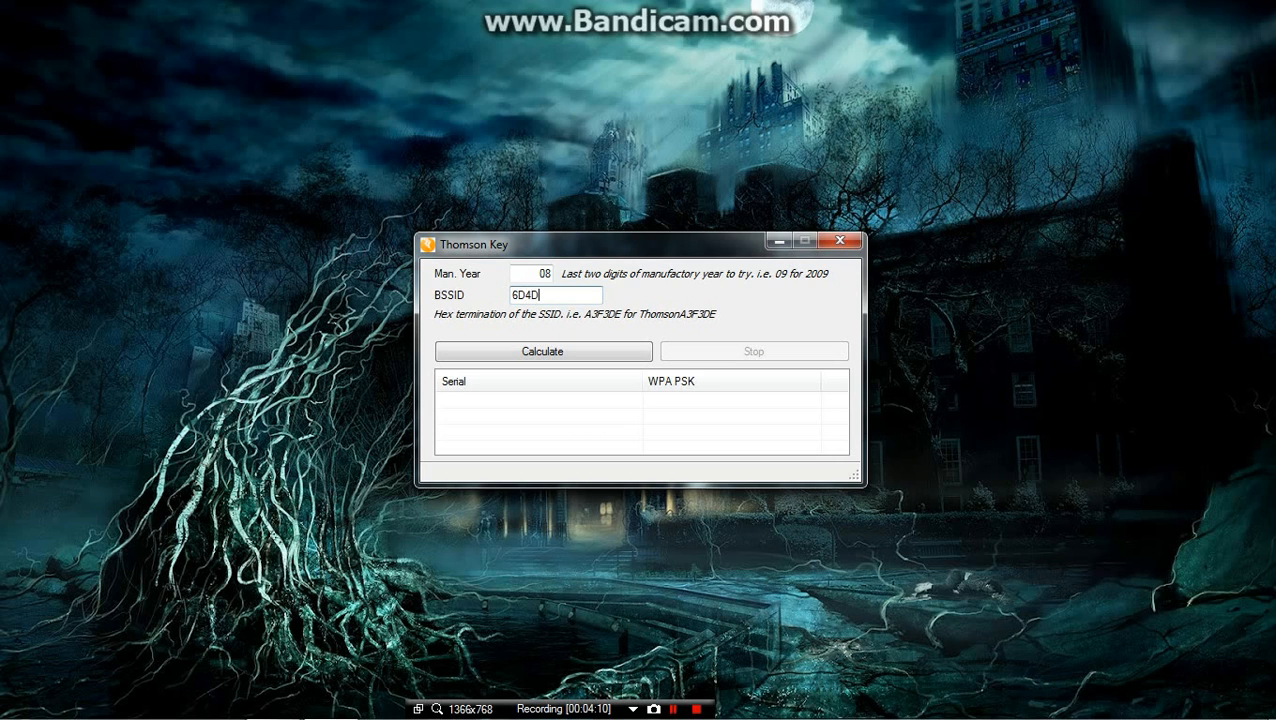
pyautogui.write('7D')
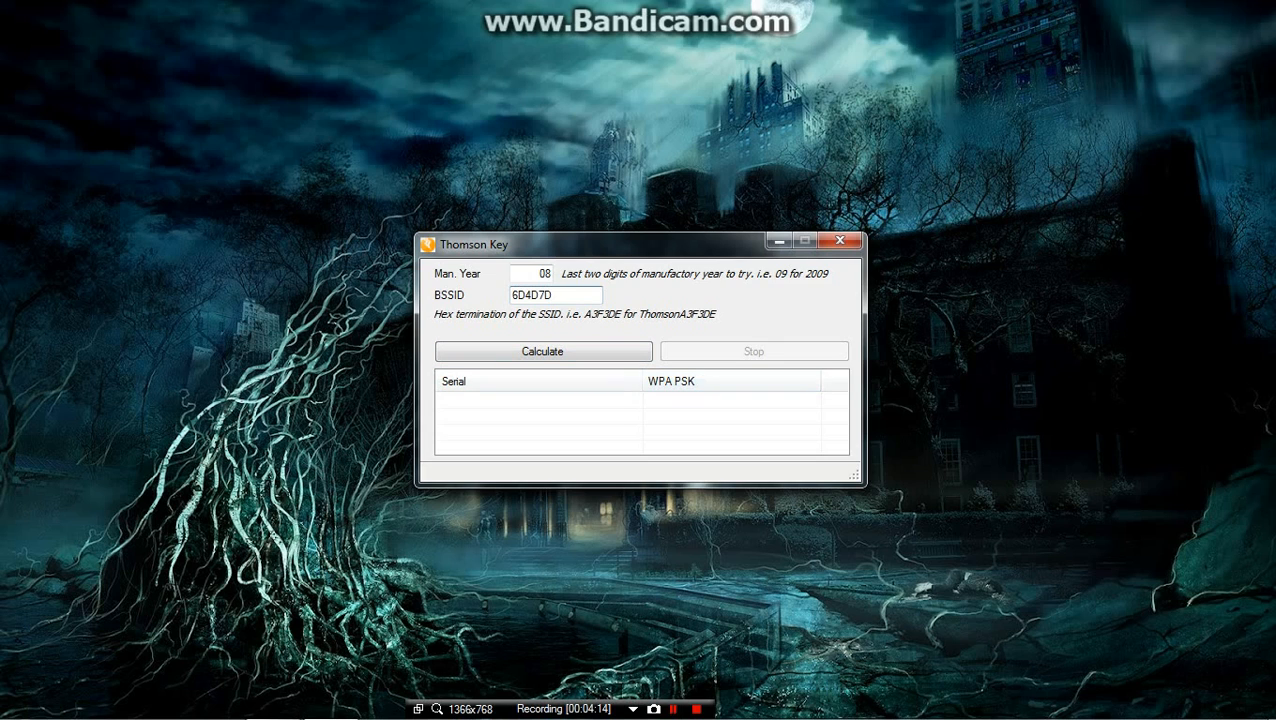
pyautogui.click(542, 351)
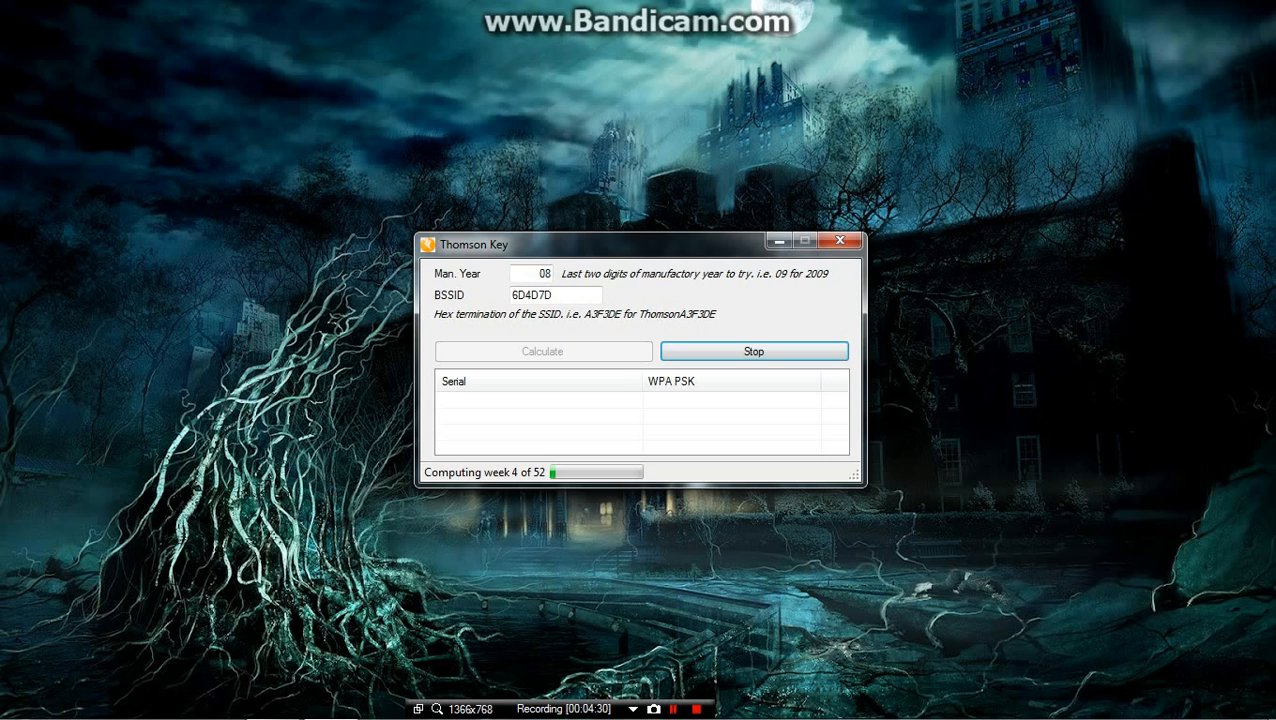
pyautogui.click(672, 708)
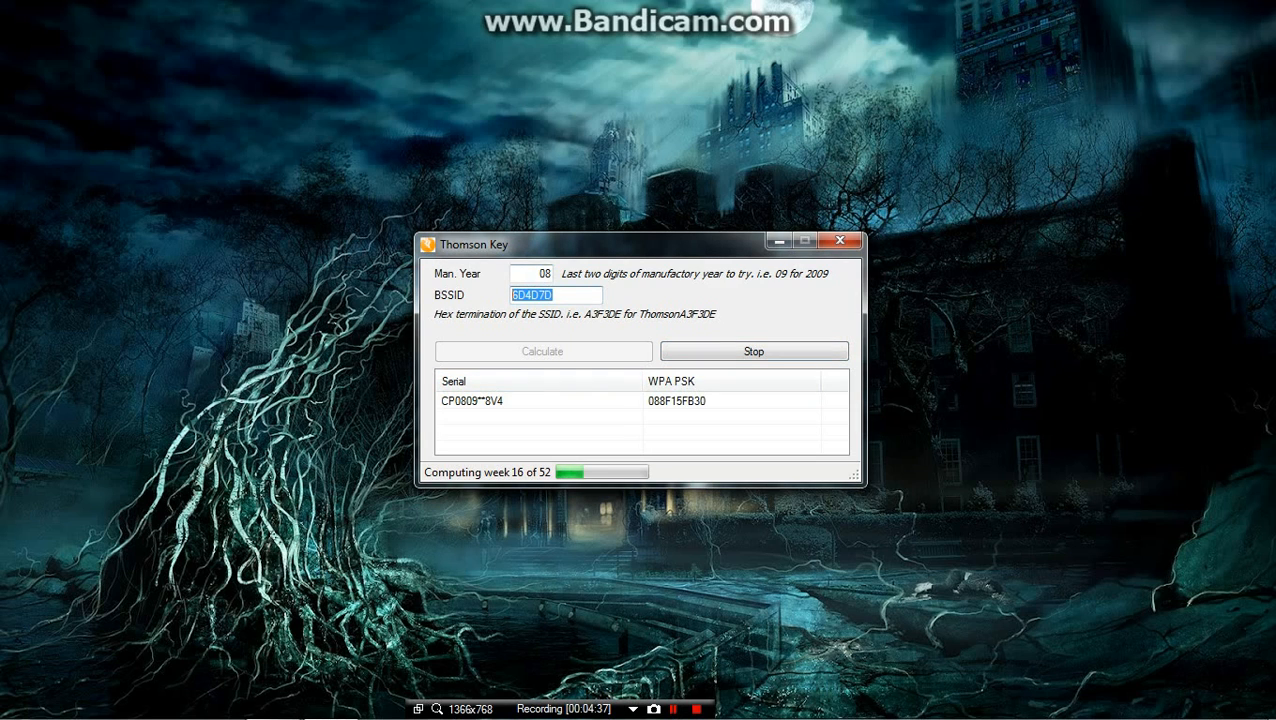
pyautogui.click(535, 273)
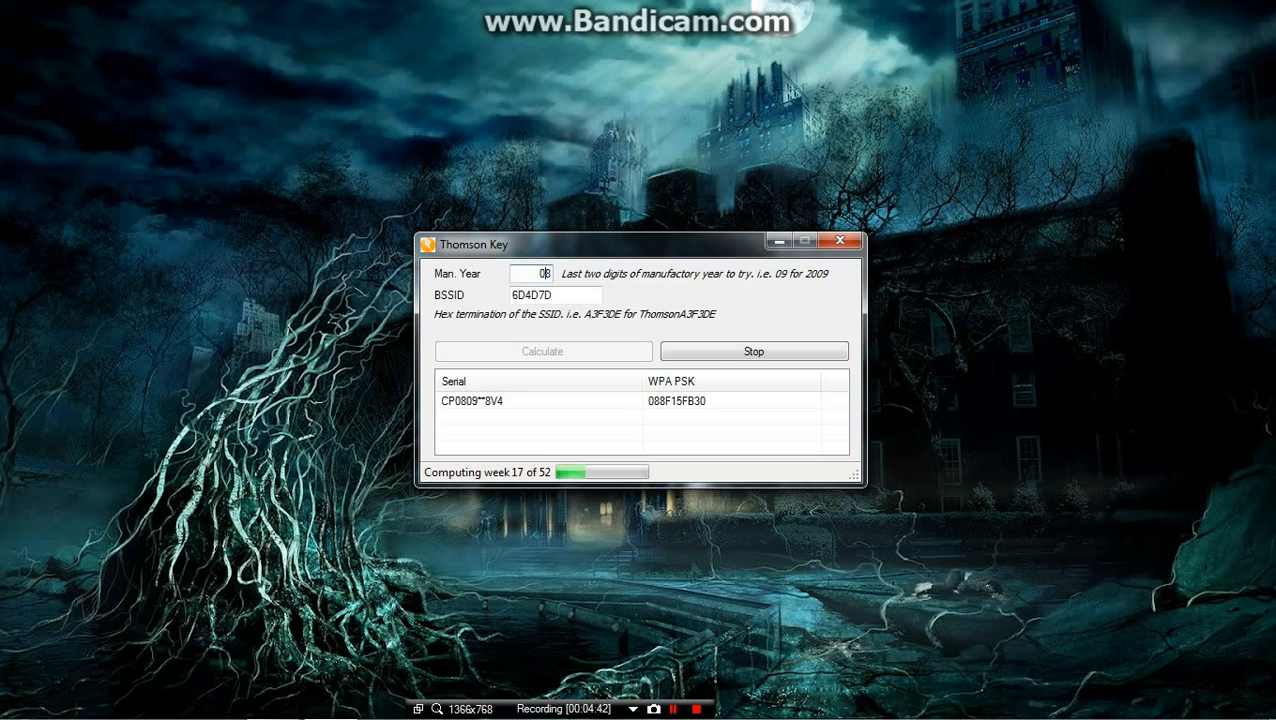
pyautogui.click(753, 351)
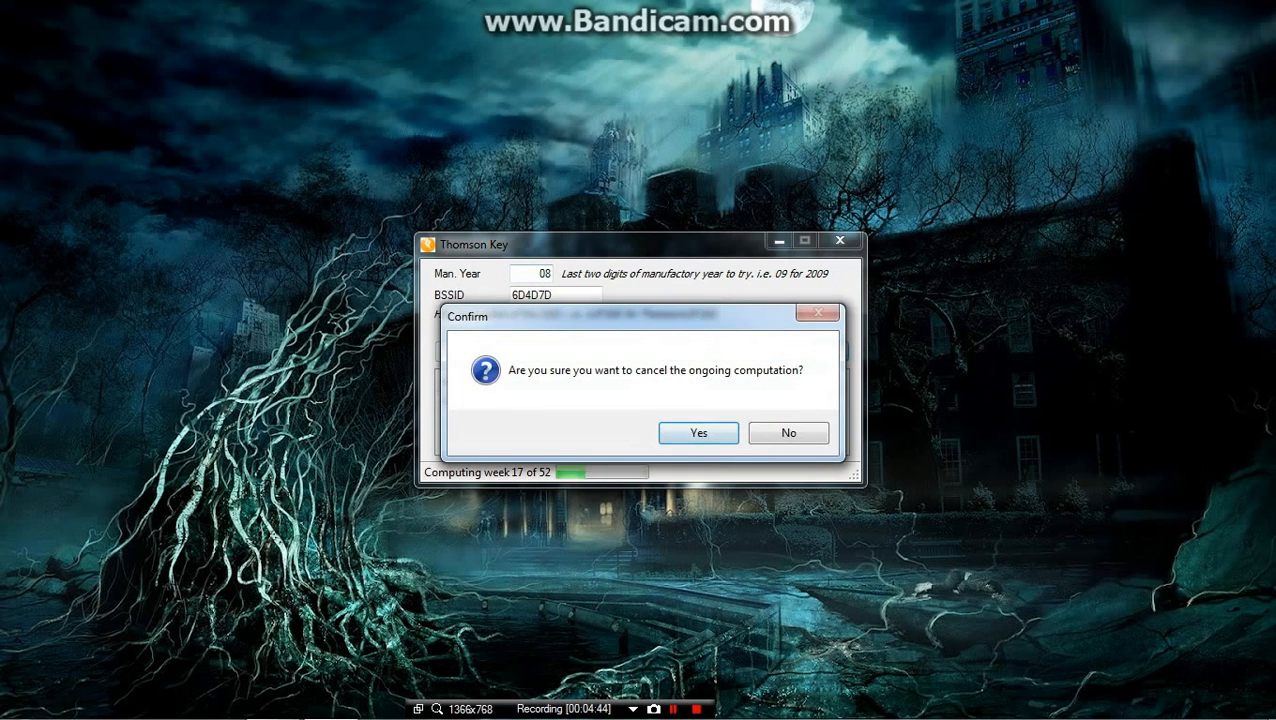
pyautogui.click(698, 432)
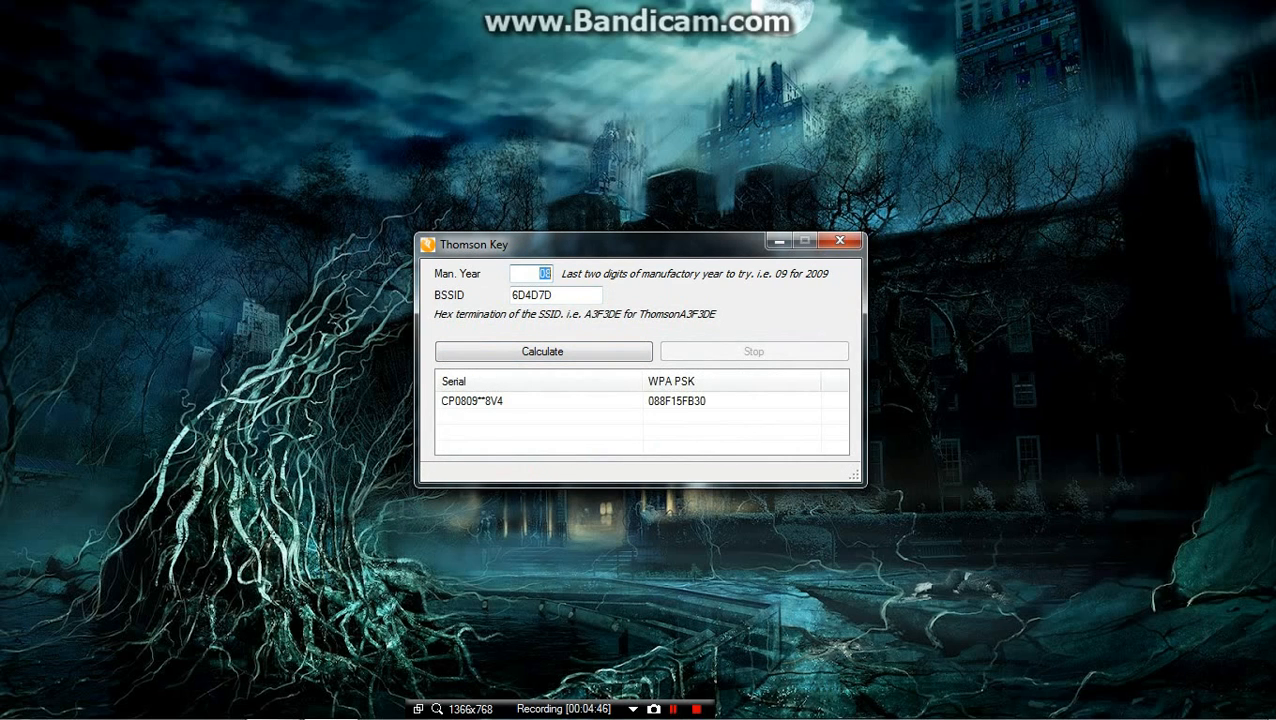
pyautogui.write('09')
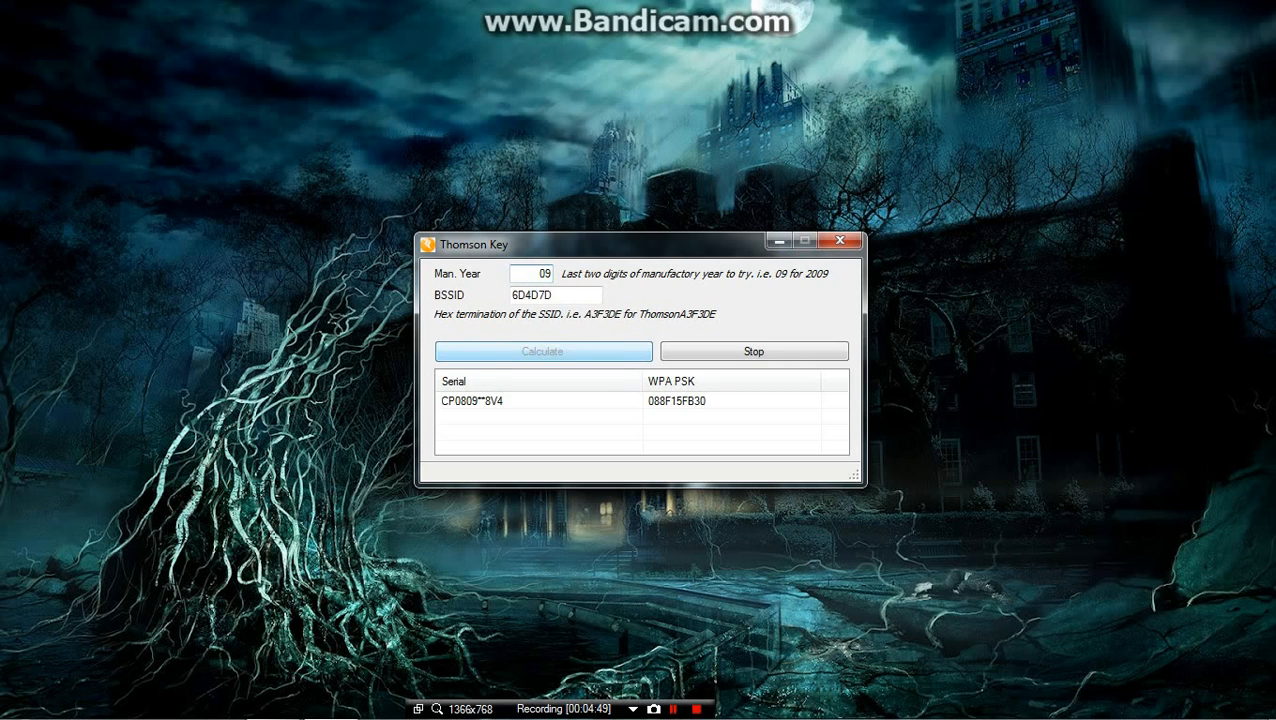
pyautogui.click(543, 351)
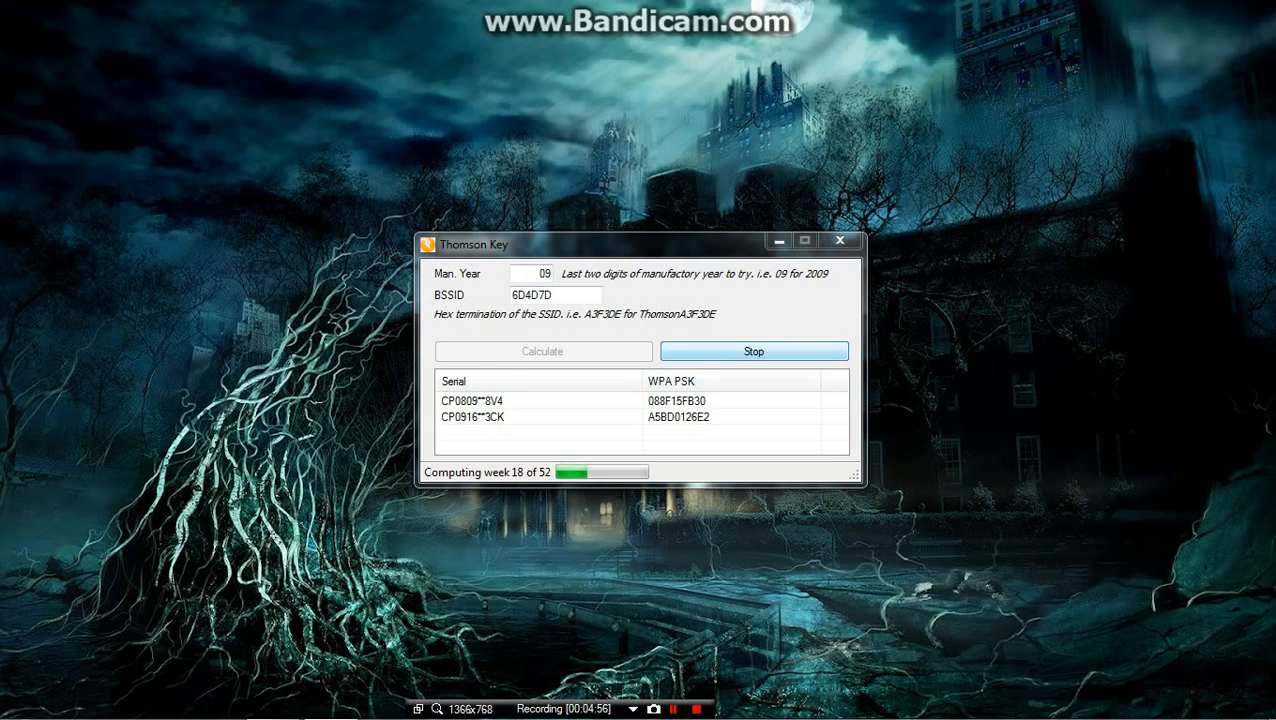
pyautogui.click(754, 351)
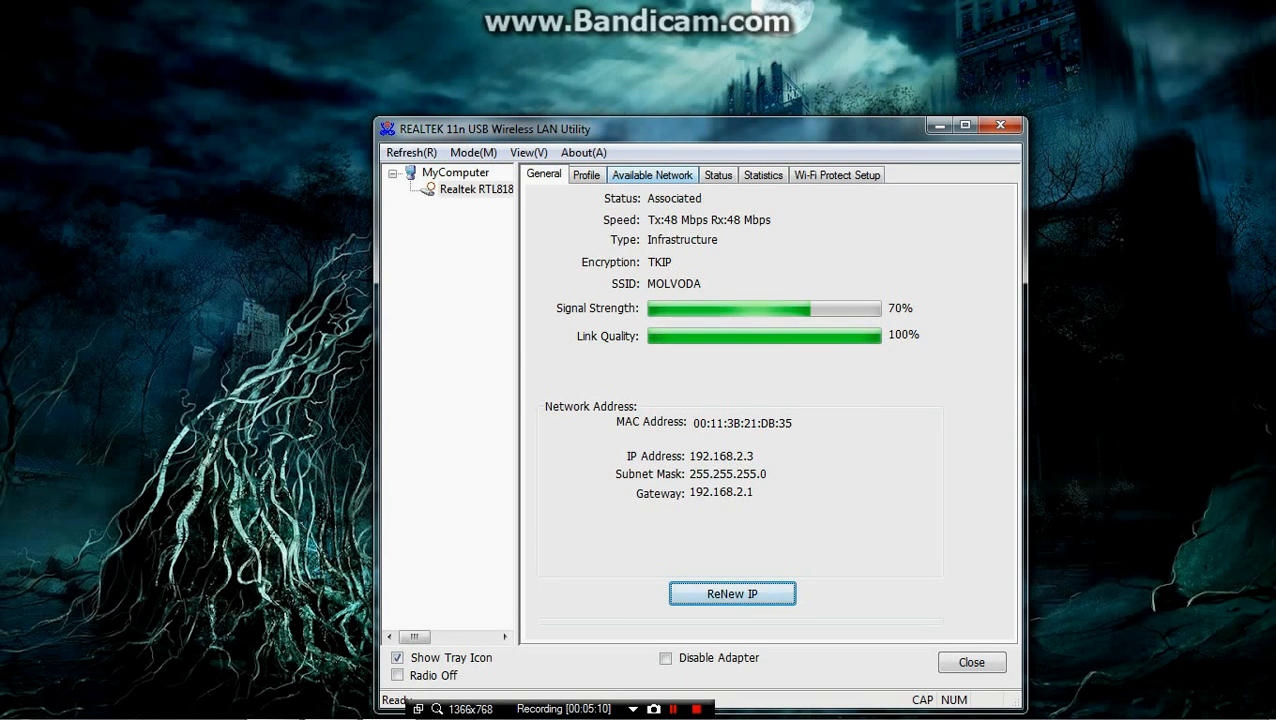
# Step: Rescan the available networks and open the join settings for CYTA6D4D7D
pyautogui.click(652, 174)
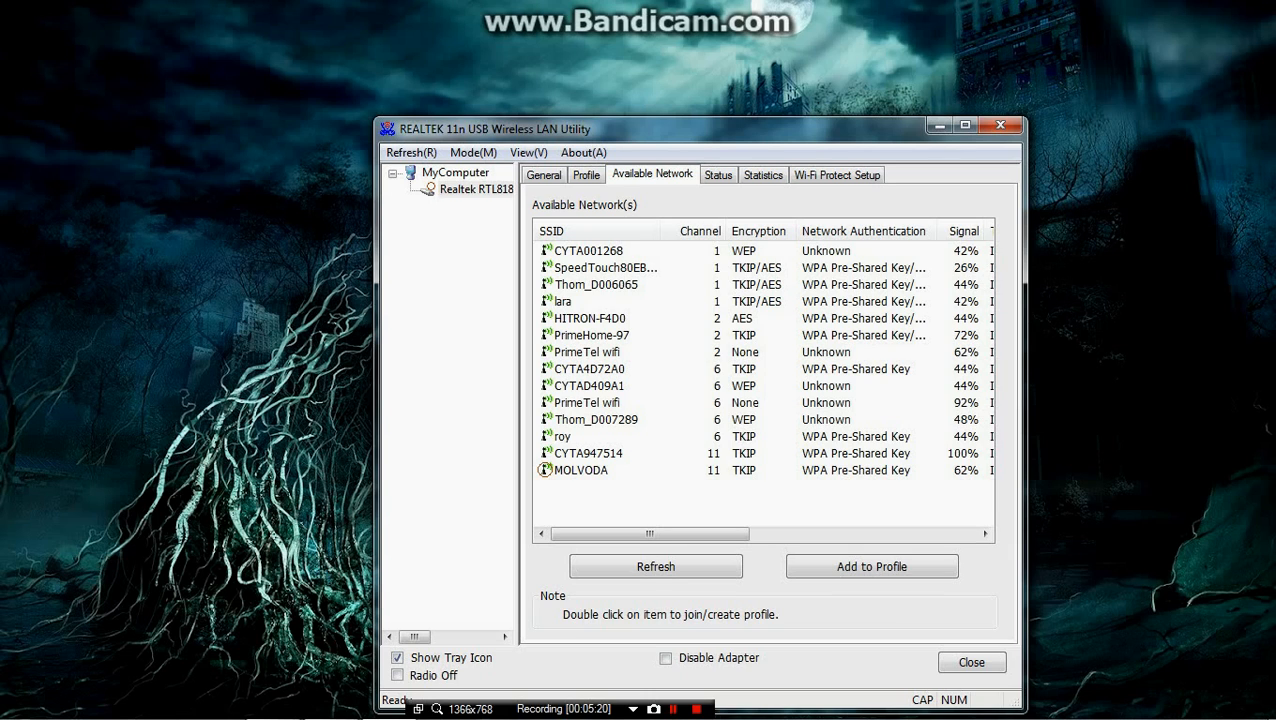
pyautogui.click(655, 566)
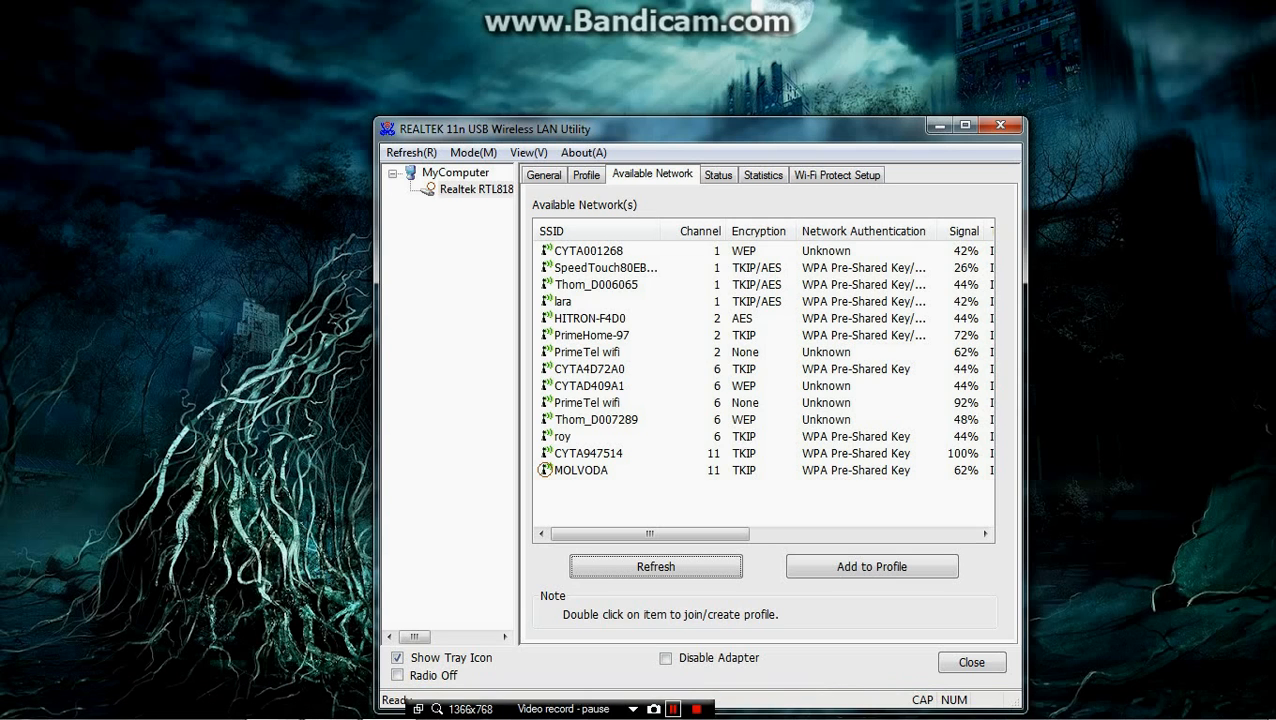
pyautogui.click(655, 566)
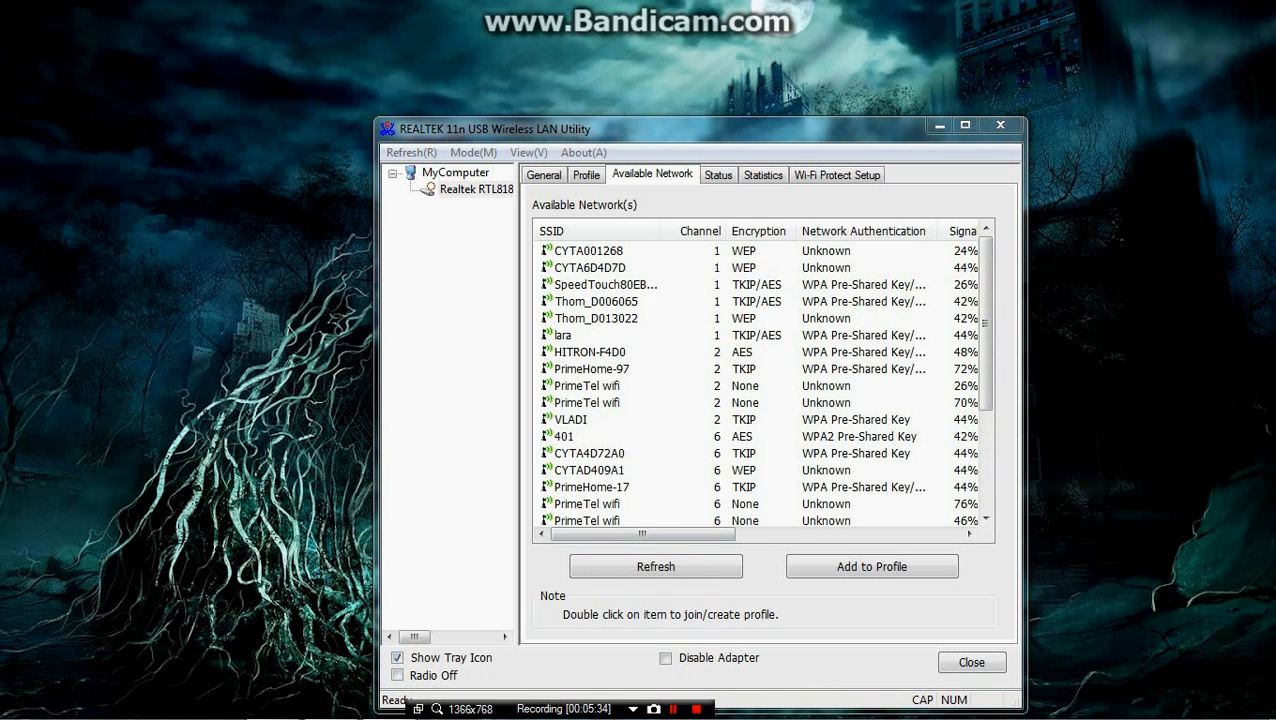
pyautogui.doubleClick(589, 267)
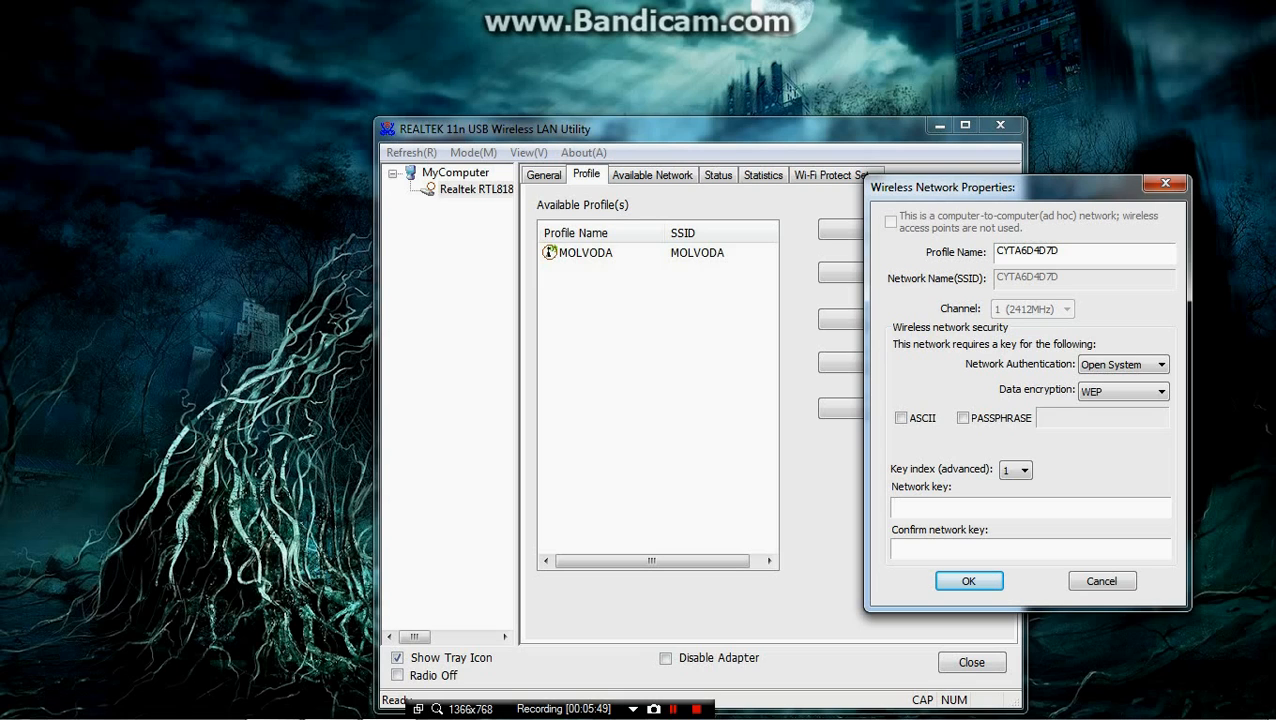
# Step: Enter the computed WPA key in both key fields and save the CYTA6D4D7D profile
pyautogui.write('=')
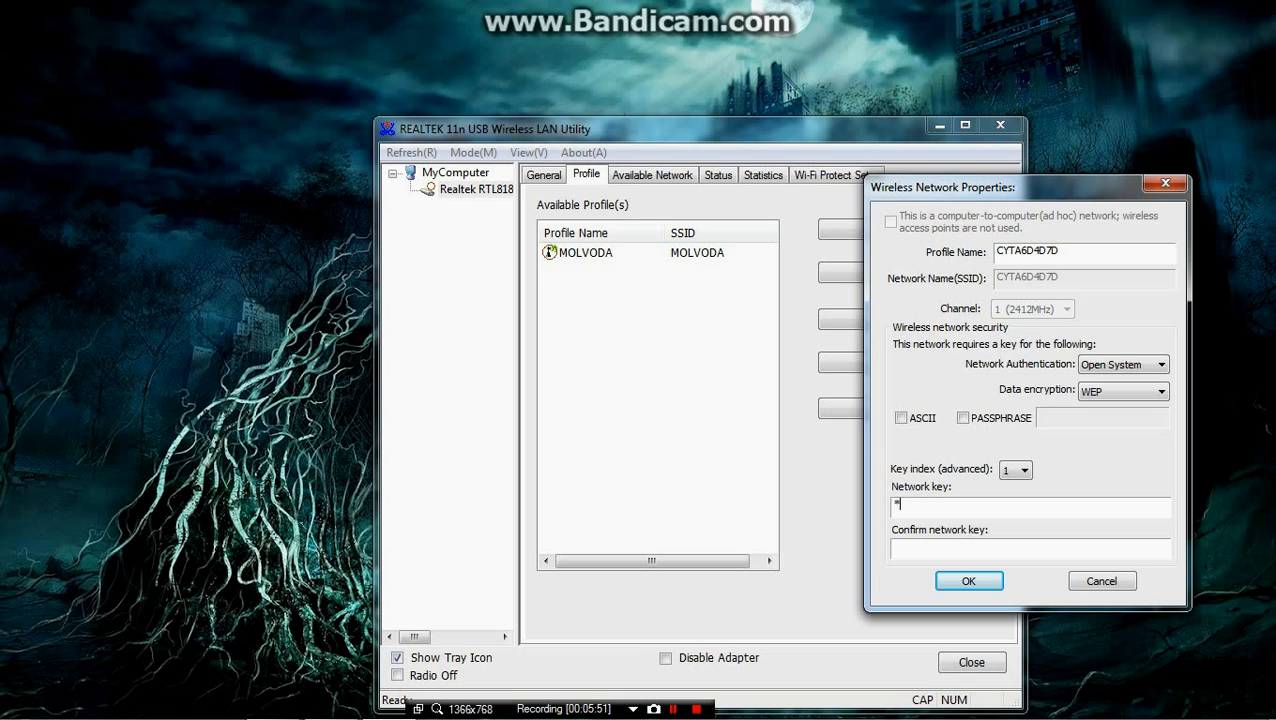
pyautogui.write('*')
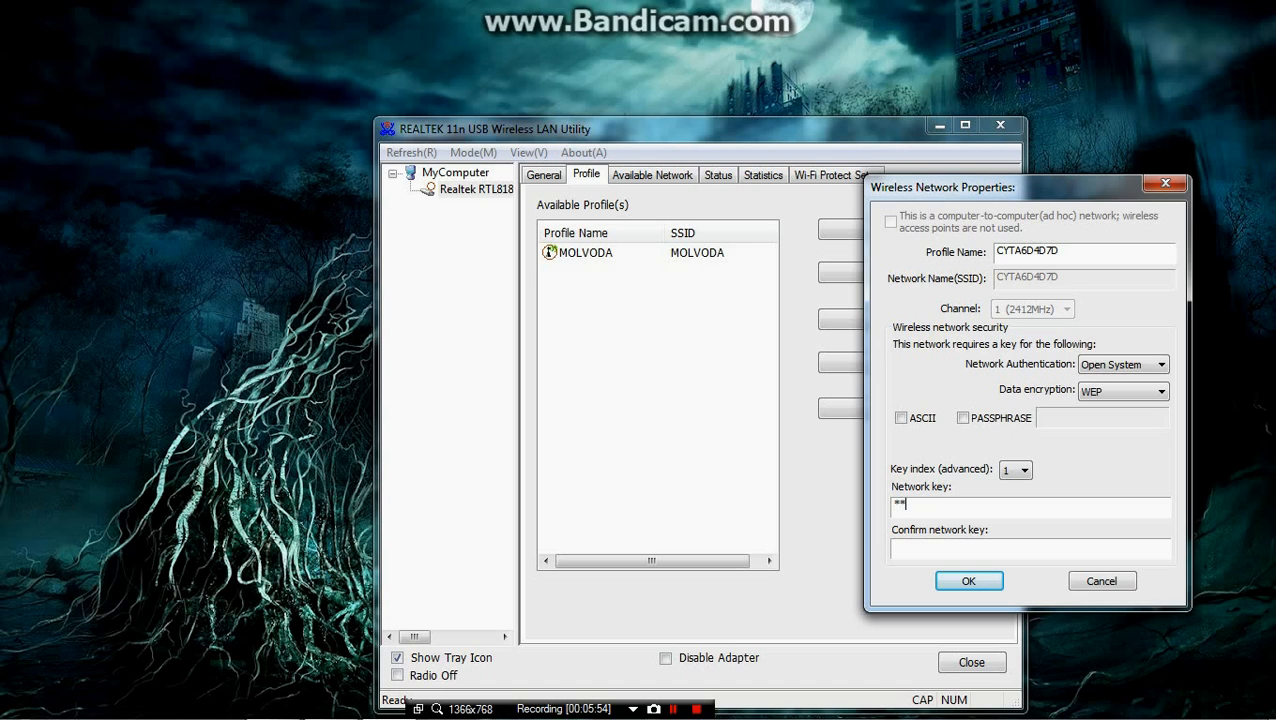
pyautogui.write('*')
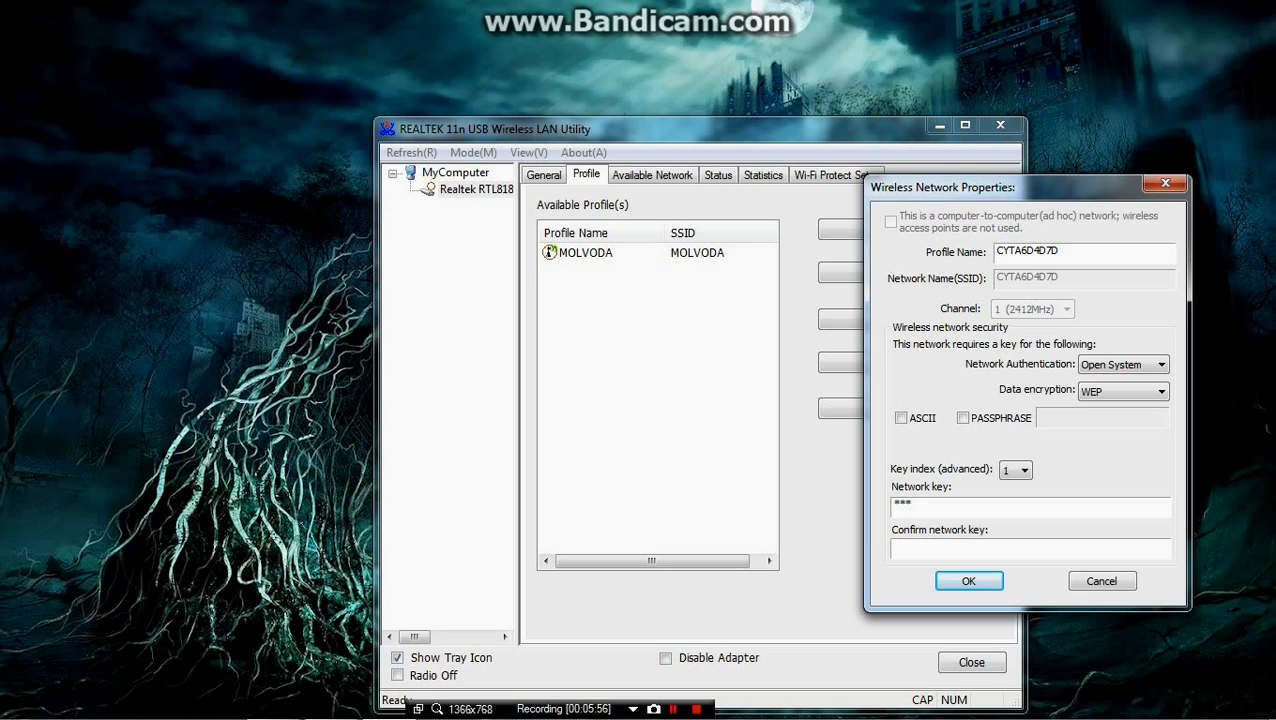
pyautogui.write('****')
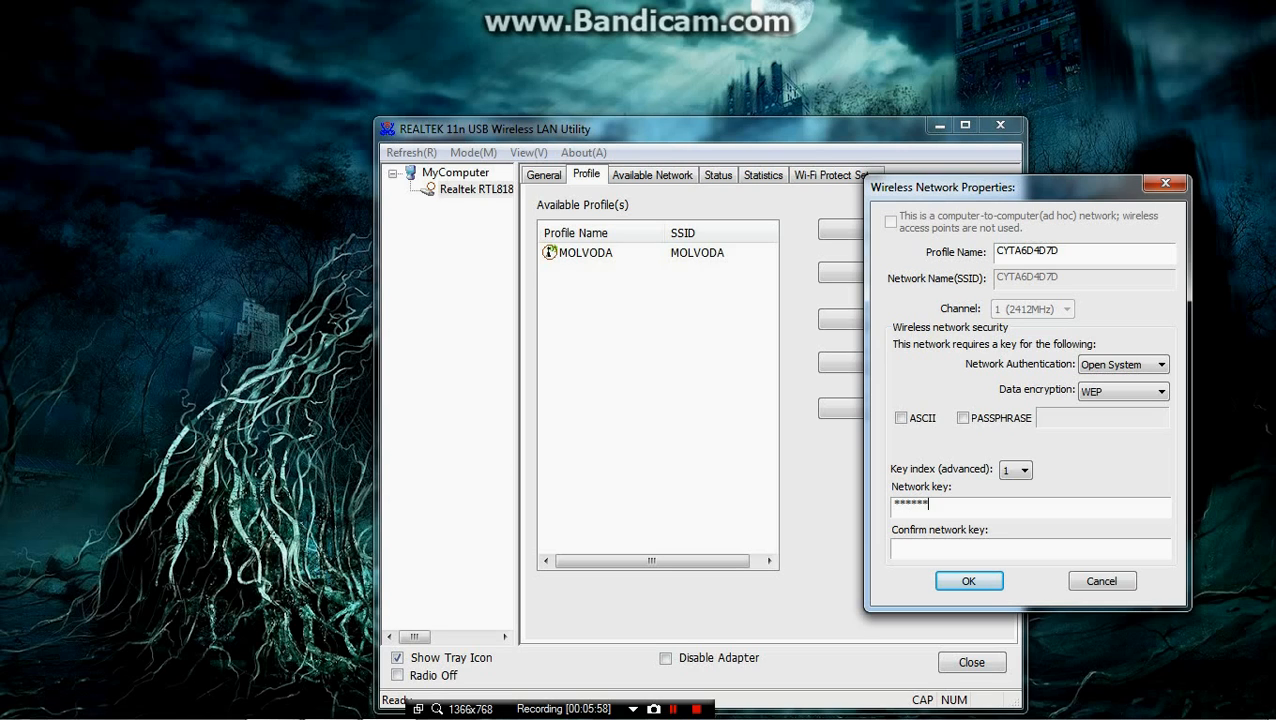
pyautogui.write('*')
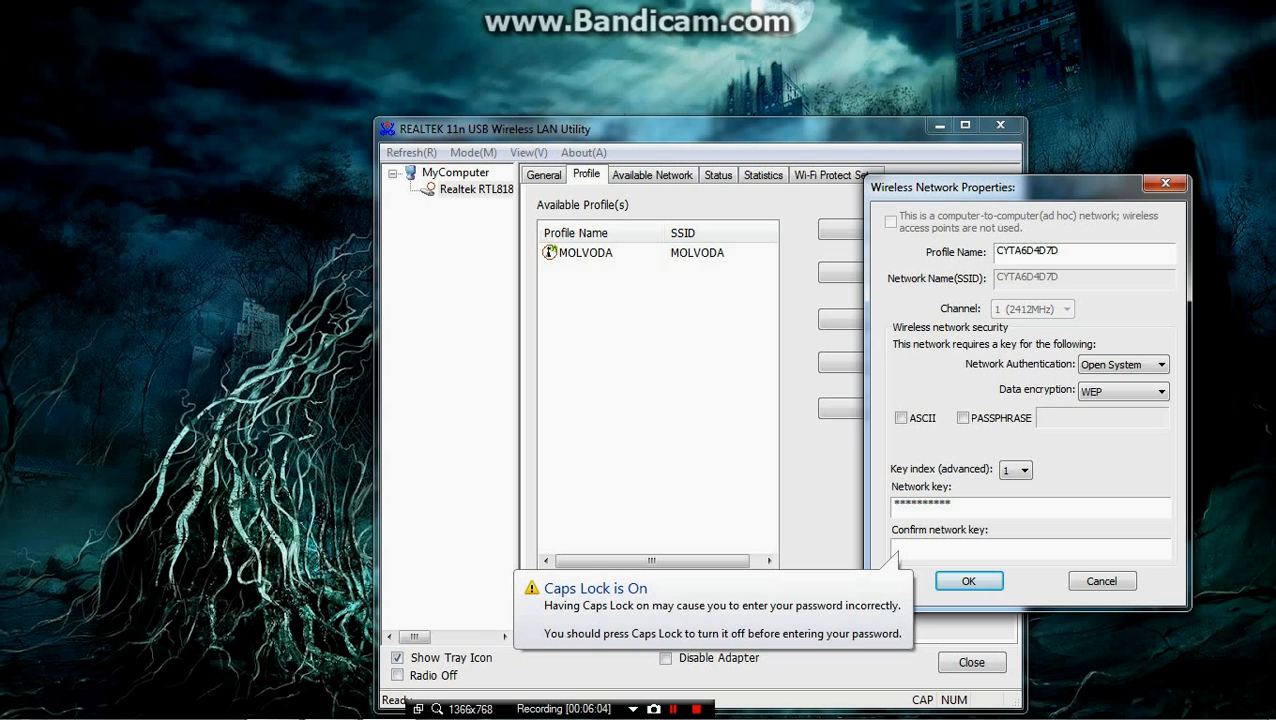
pyautogui.write('*')
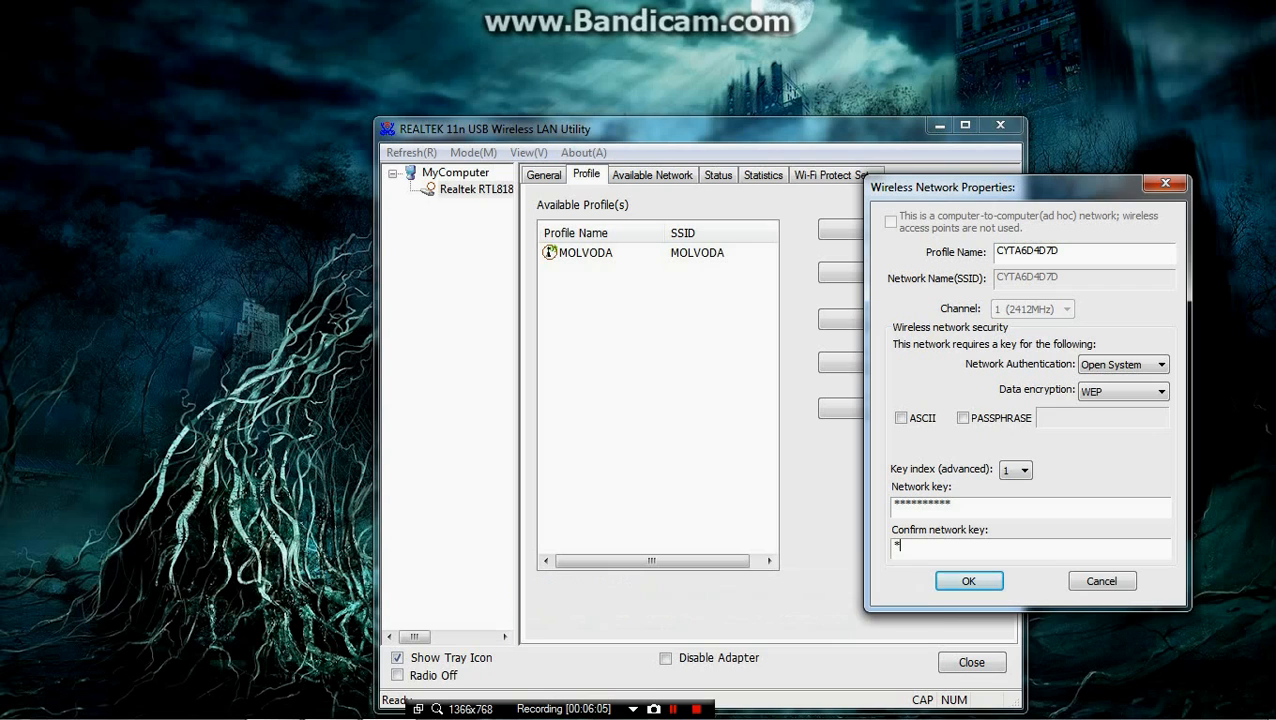
pyautogui.write('*')
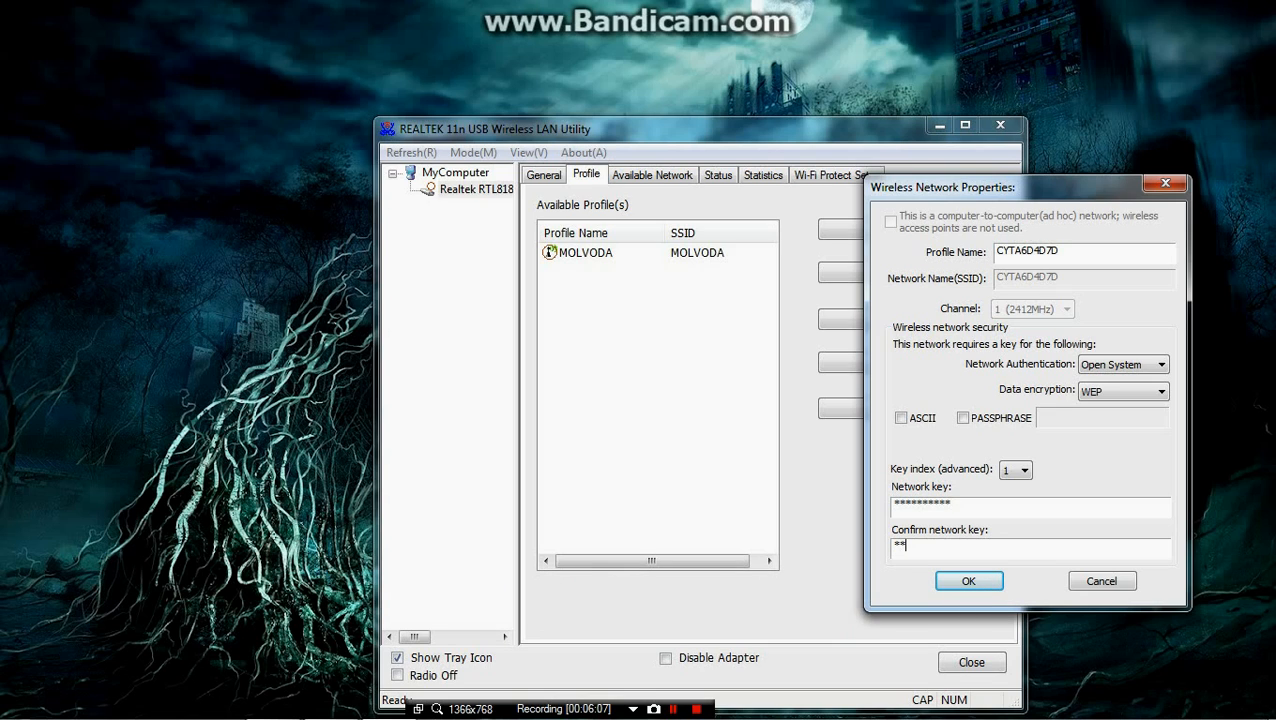
pyautogui.write('**')
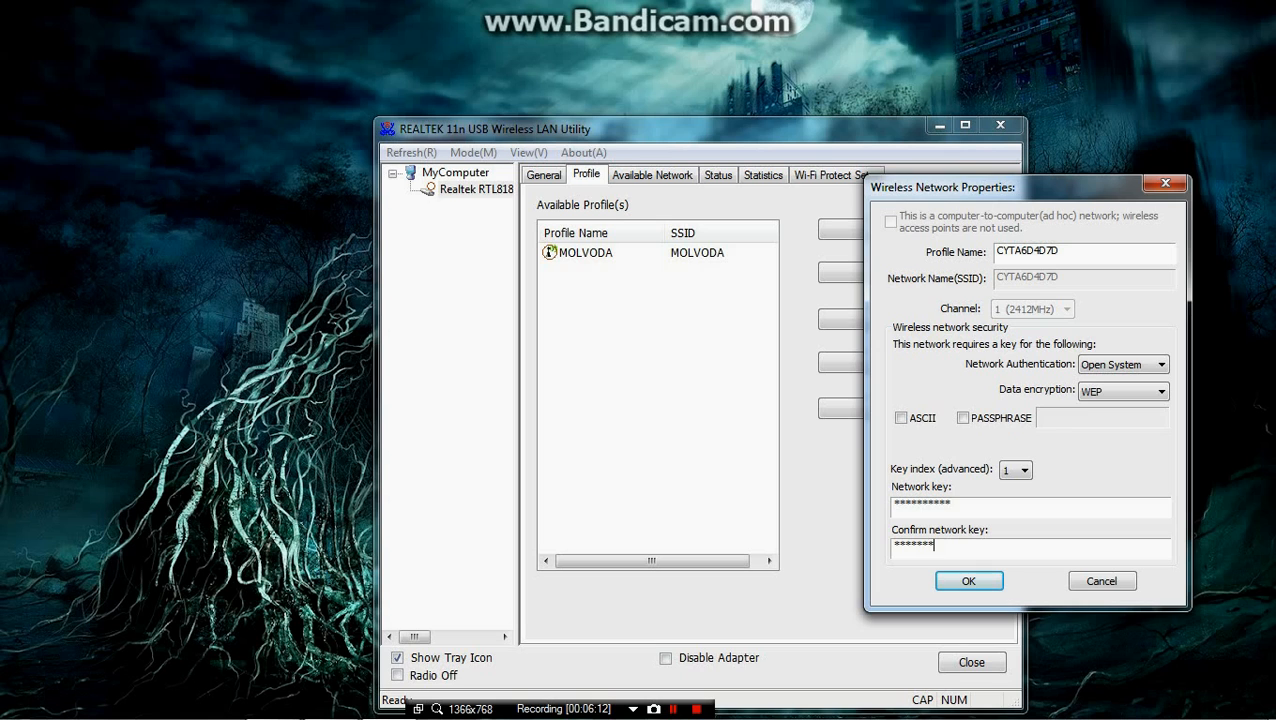
pyautogui.write('*')
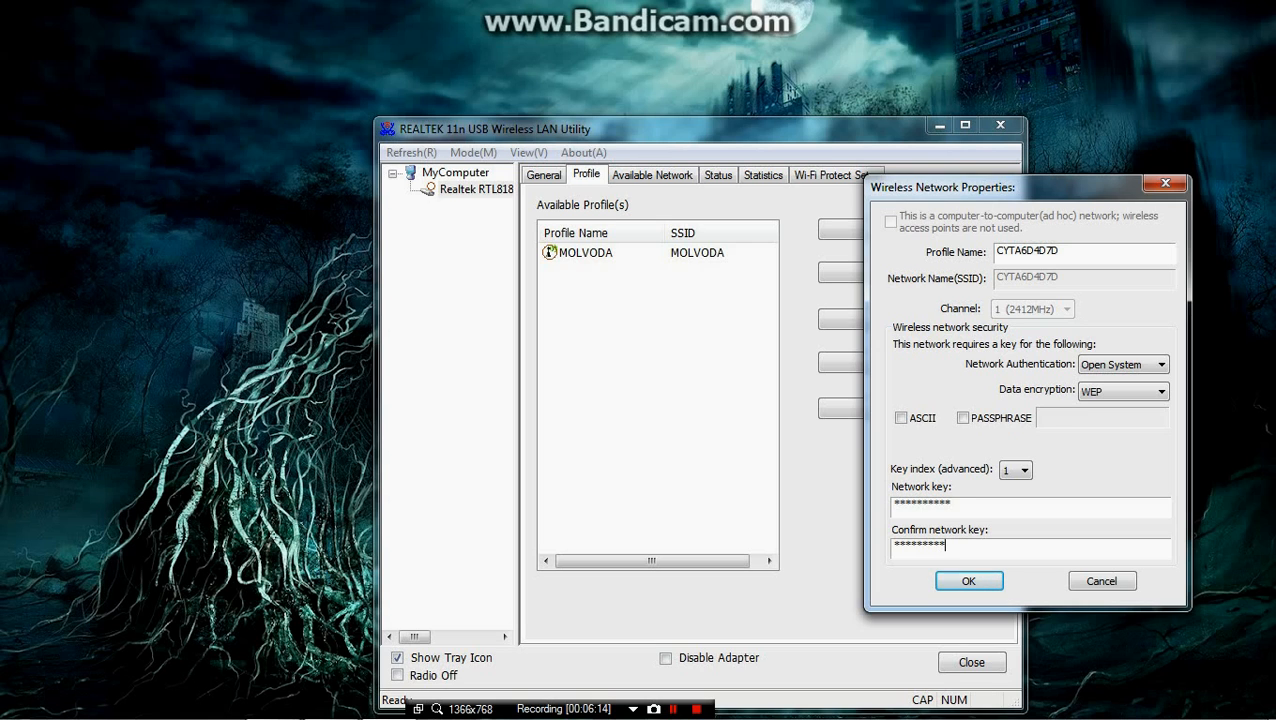
pyautogui.click(968, 581)
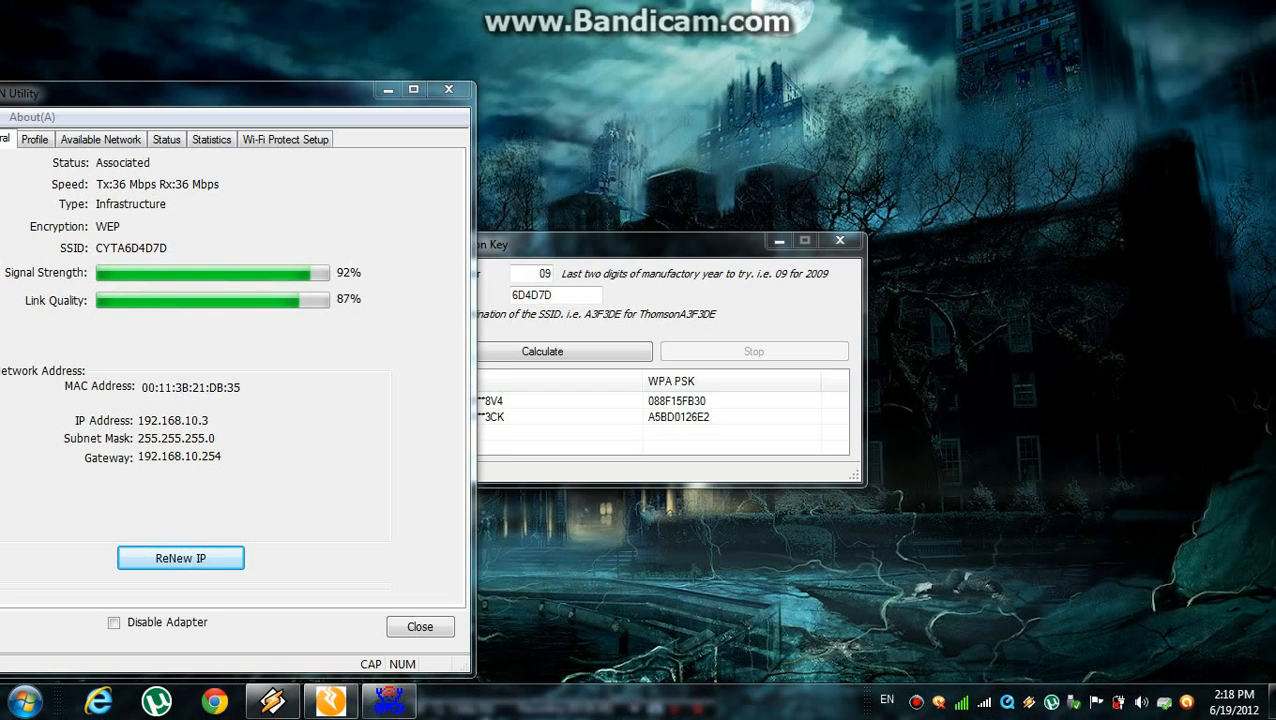
# Step: Open the taskbar network list to confirm CYTA6D4D7D is connected with internet access
pyautogui.click(960, 700)
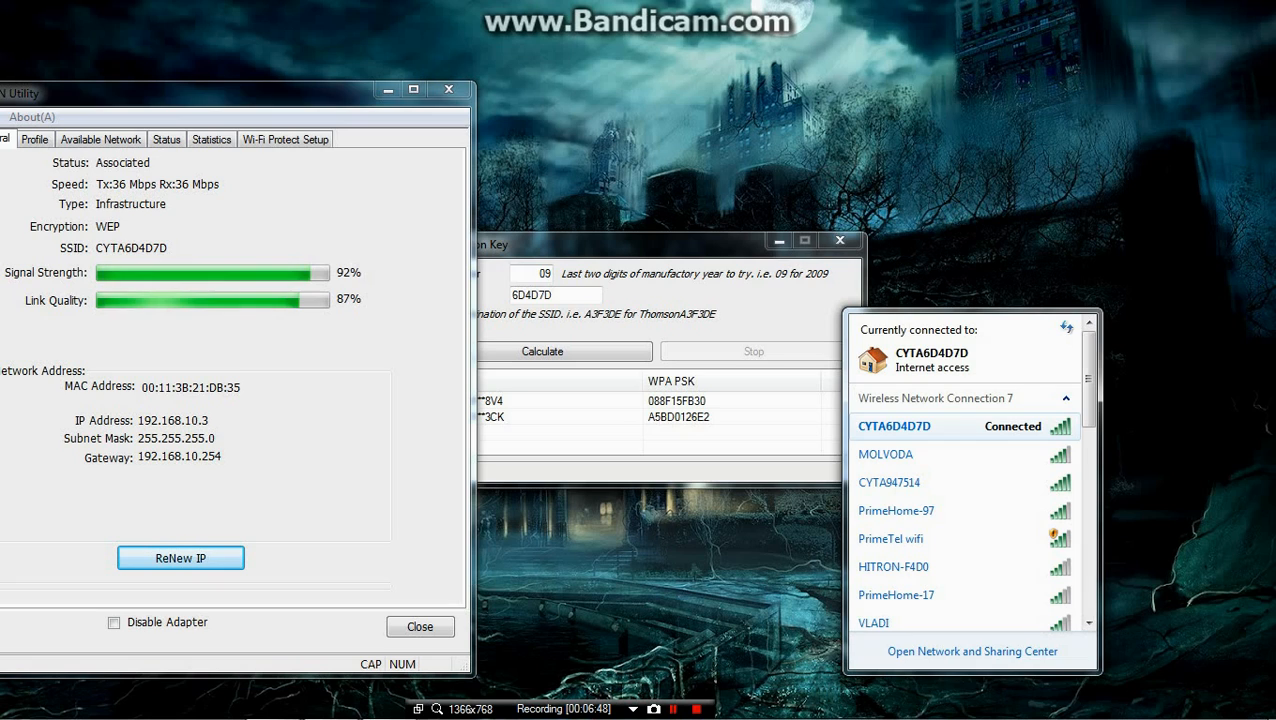